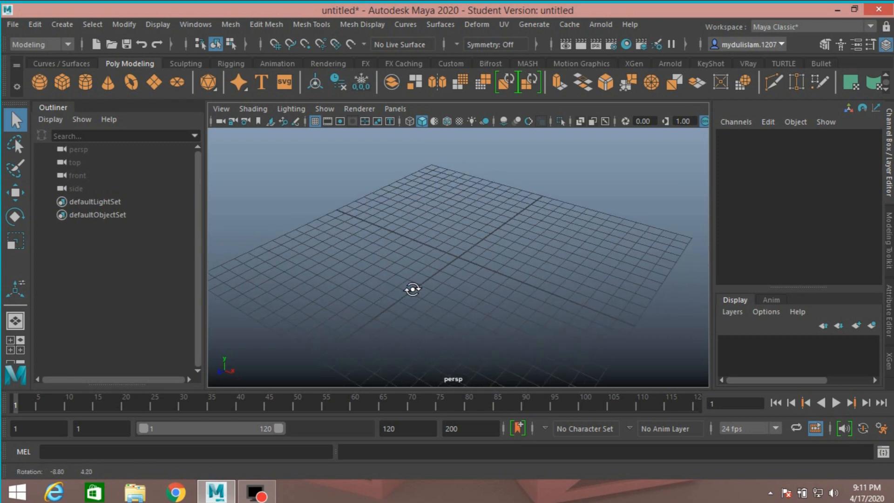
Look around the empty grid and dismiss the student version notice
drag(412, 288, 435, 285)
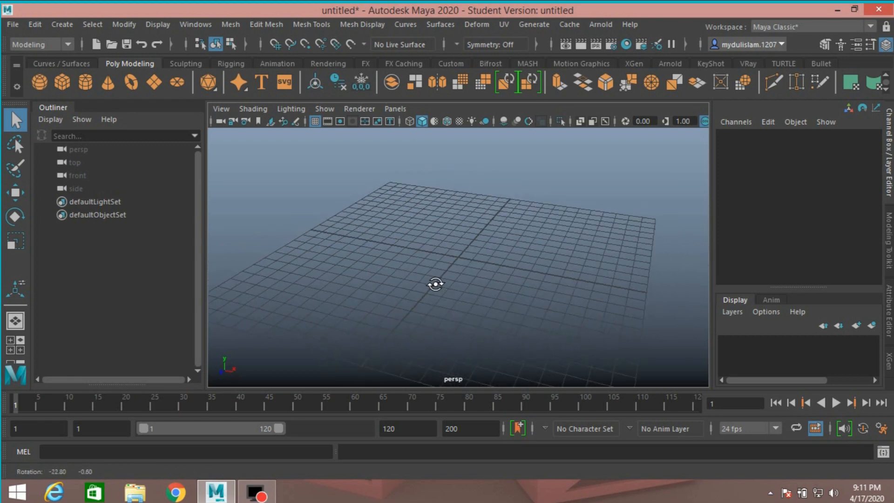
drag(435, 284, 469, 295)
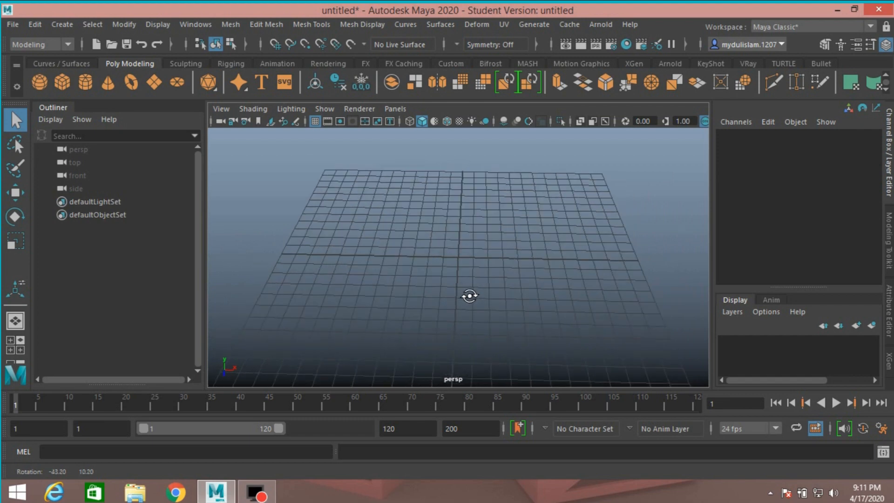
drag(469, 262, 462, 260)
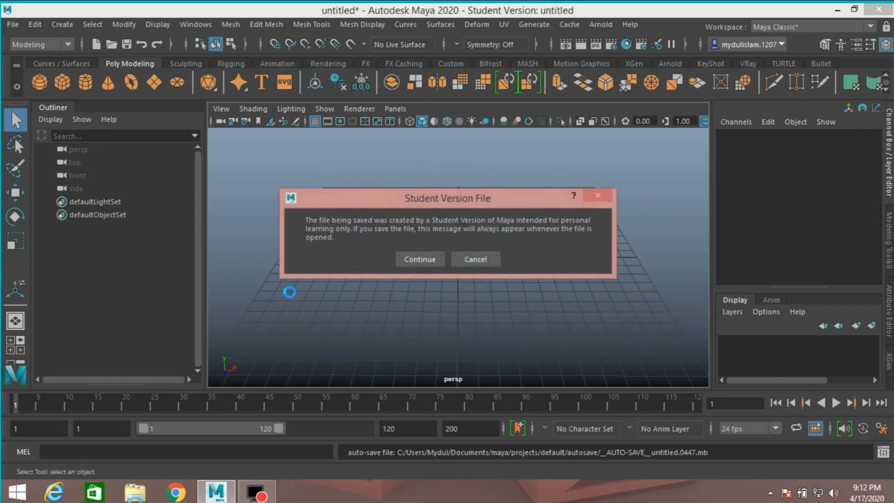
click(419, 259)
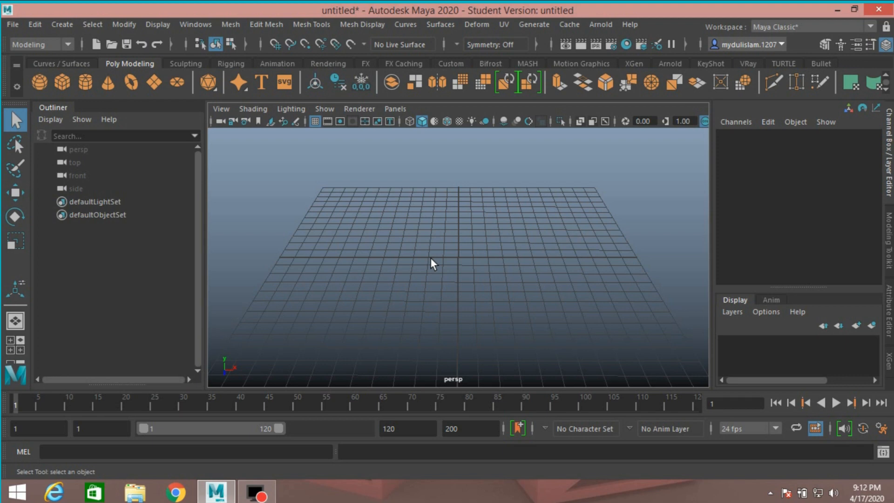
mouse_move(426, 264)
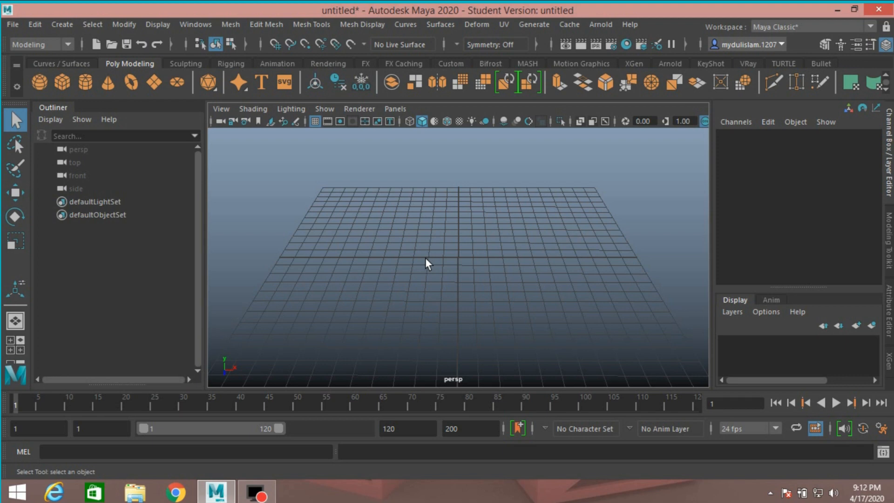
Add a polygon cube sized 3 wide, 3 deep and 8 tall
click(61, 25)
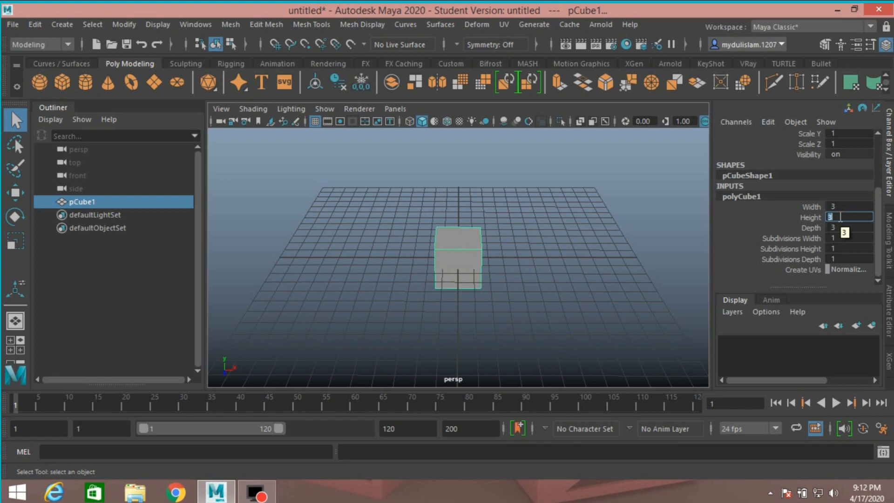
text(8)
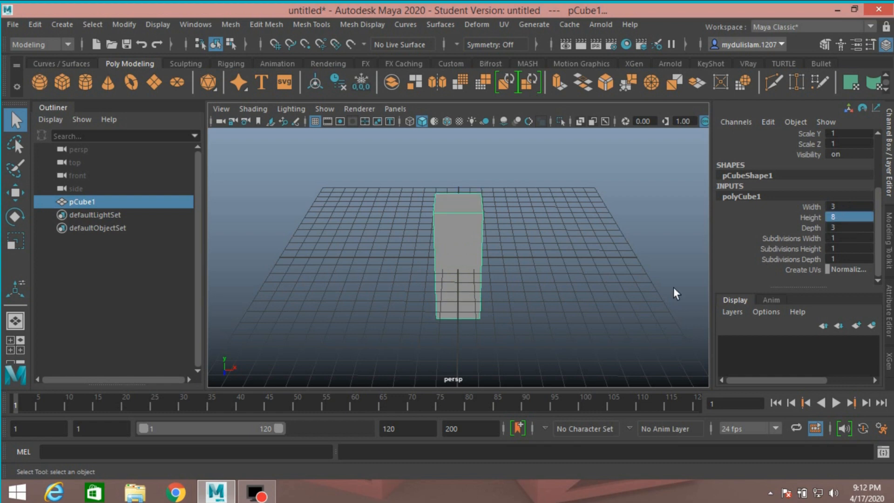
drag(674, 292, 509, 317)
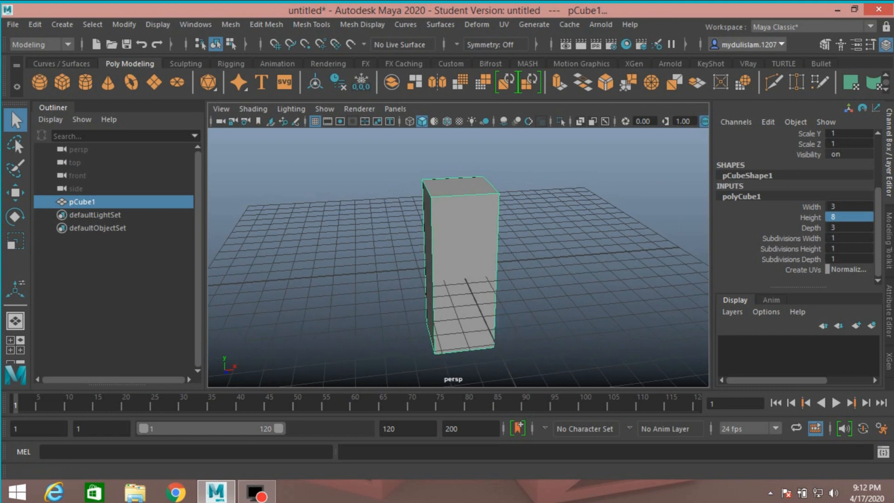
mouse_move(220, 36)
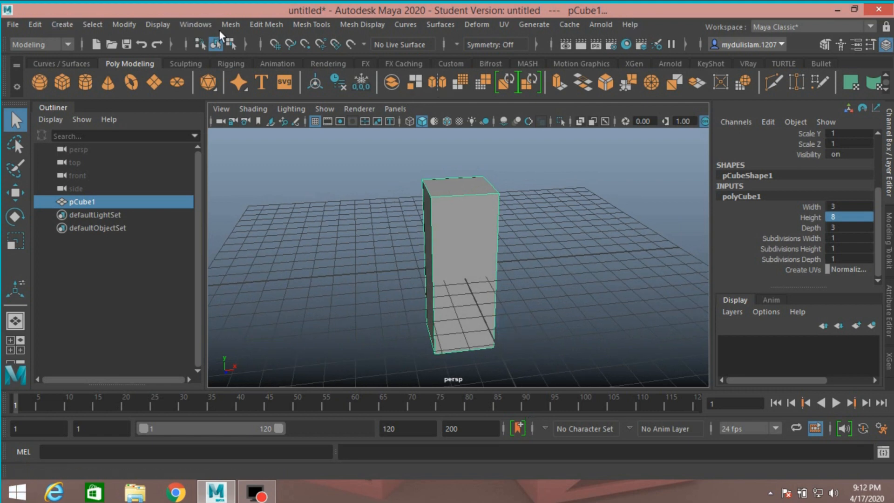
Cut two horizontal edge loops across the tall box near its top and bottom
click(311, 24)
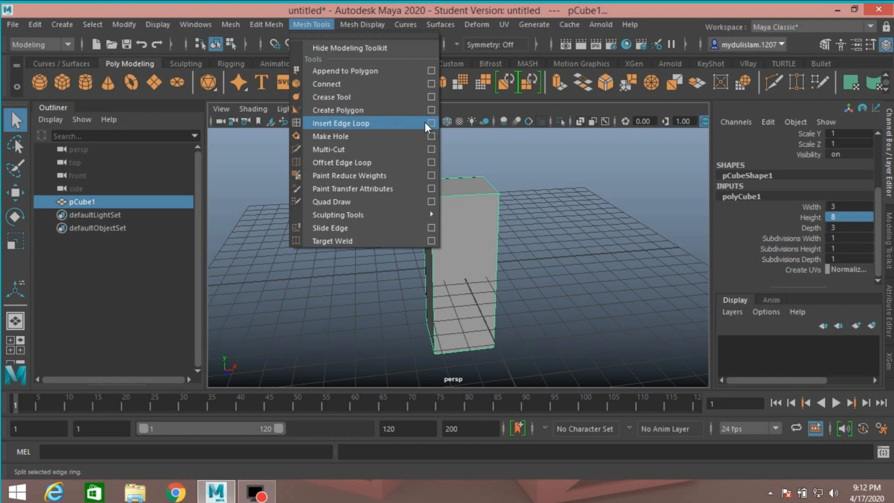
click(430, 123)
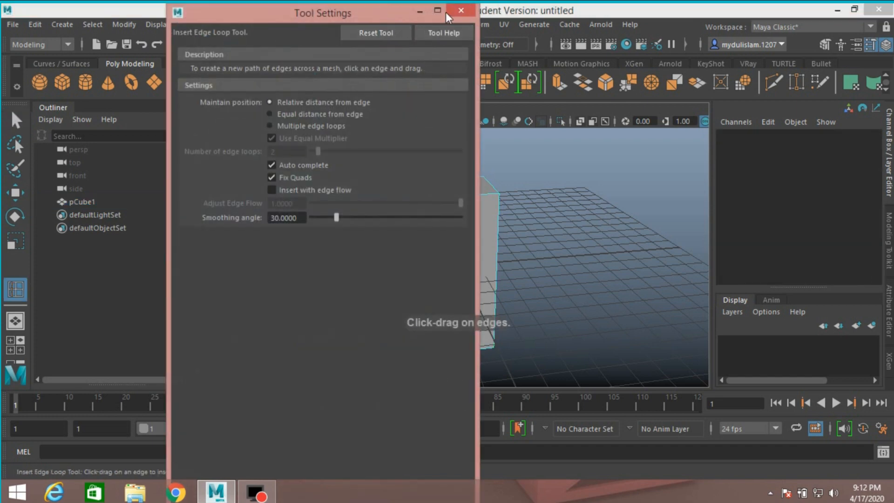
click(462, 10)
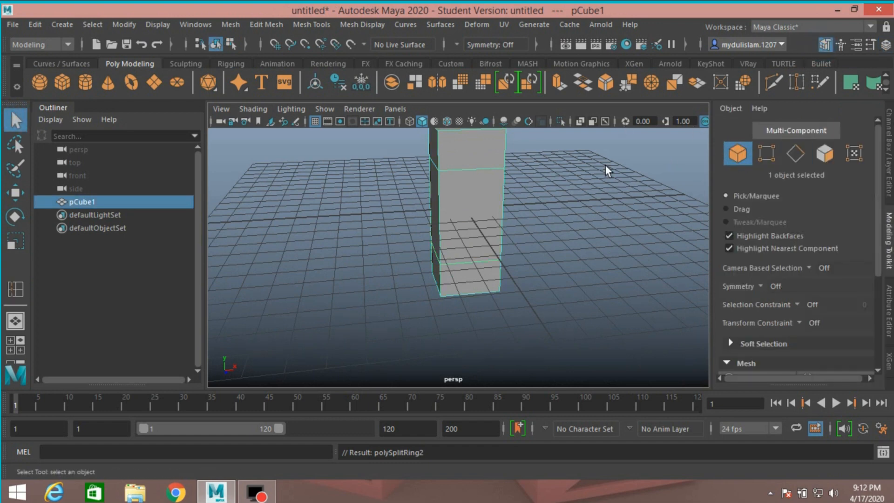
click(33, 24)
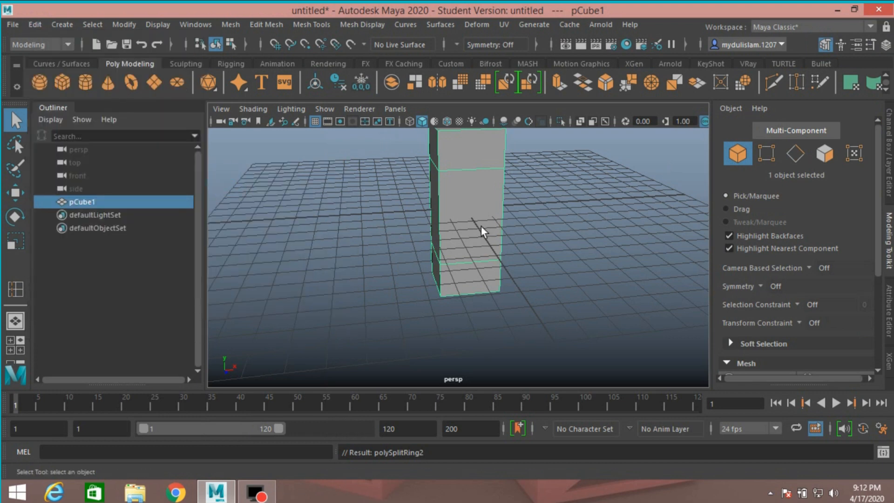
Smooth the box into a rounded capsule with polySmoothFace divisions raised to 3
click(230, 24)
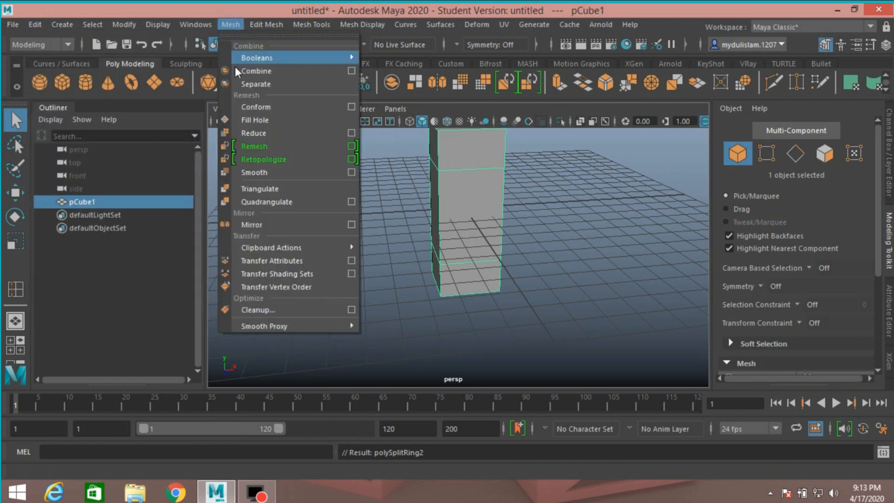
click(254, 172)
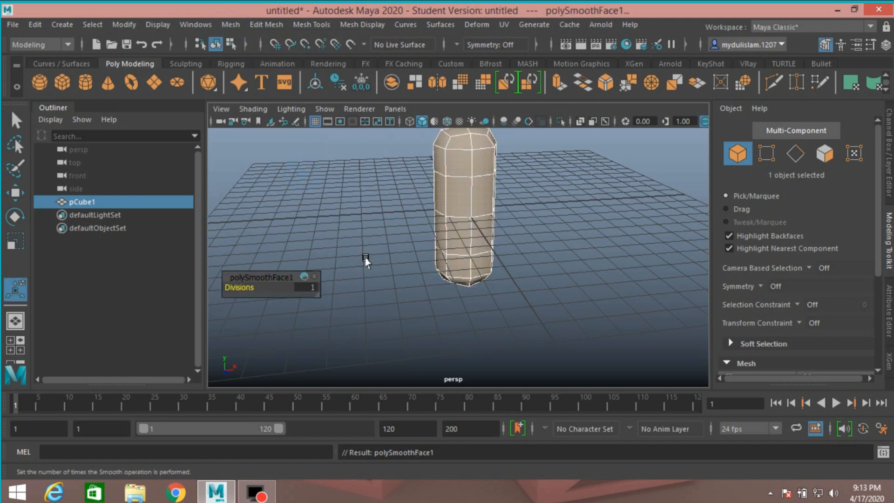
click(244, 287)
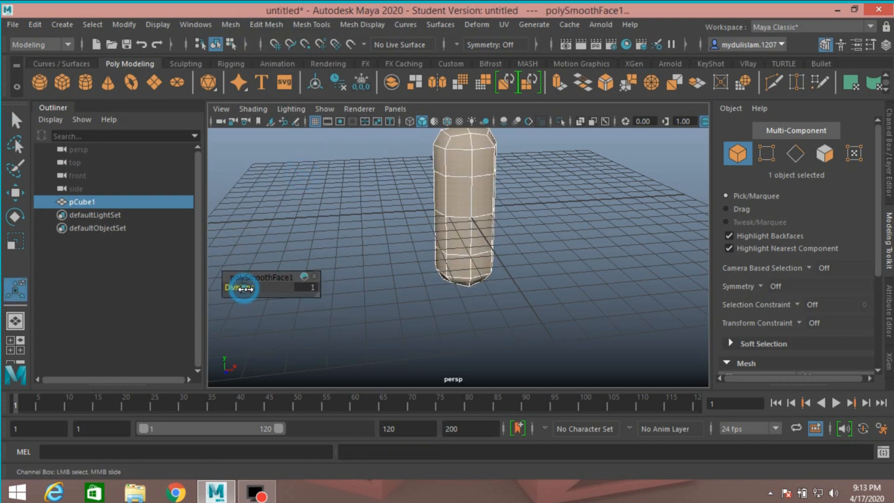
drag(239, 288, 257, 288)
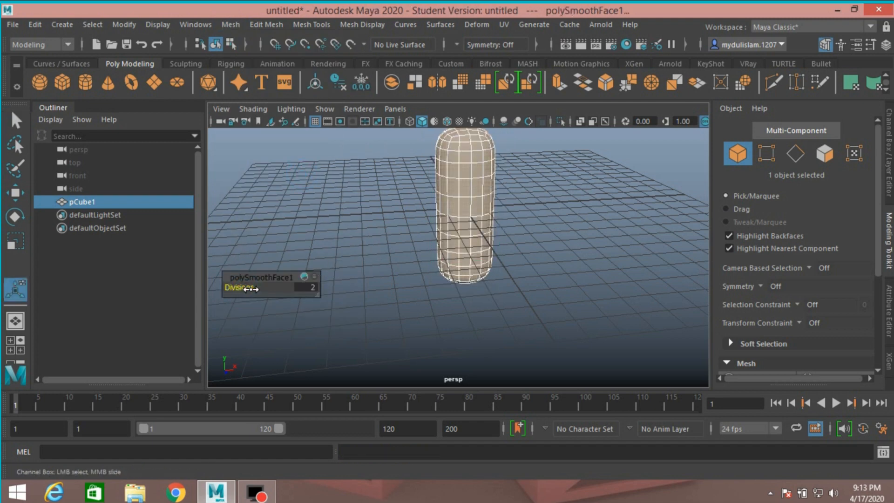
drag(245, 288, 268, 288)
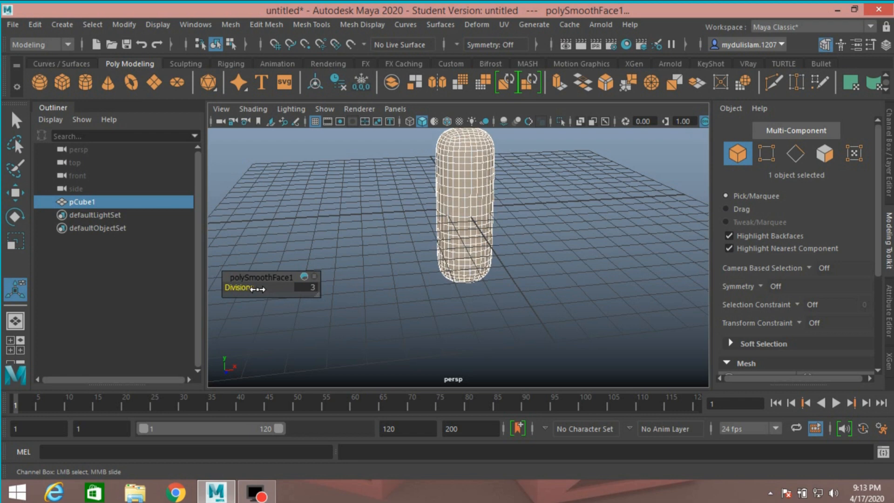
drag(257, 287, 273, 287)
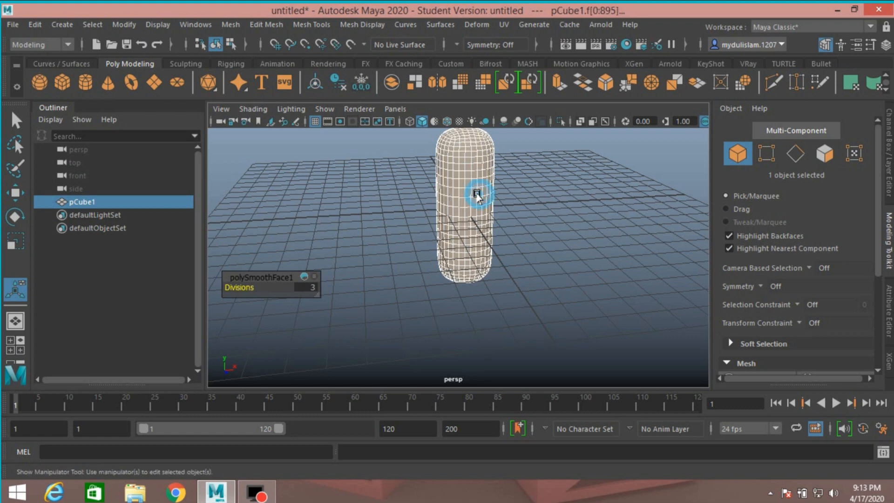
click(35, 24)
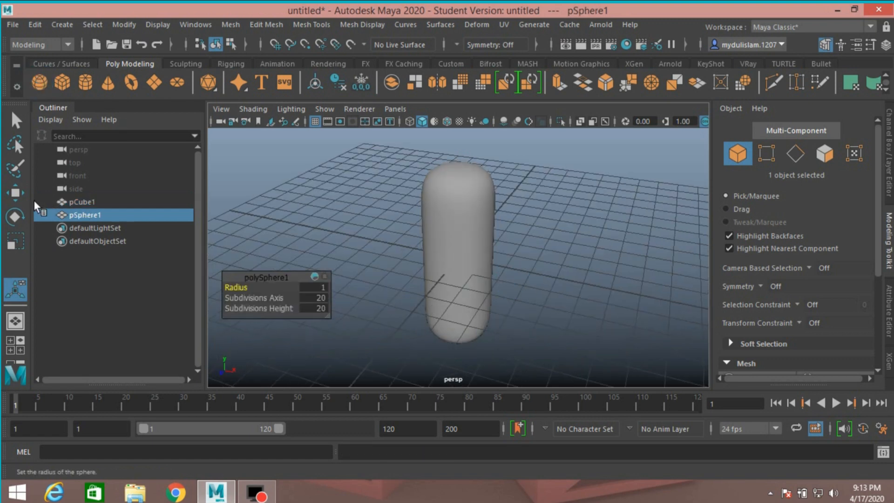
Move the new sphere out along X beside the capsule and scale X/Y/Z down to a tiny value
click(15, 192)
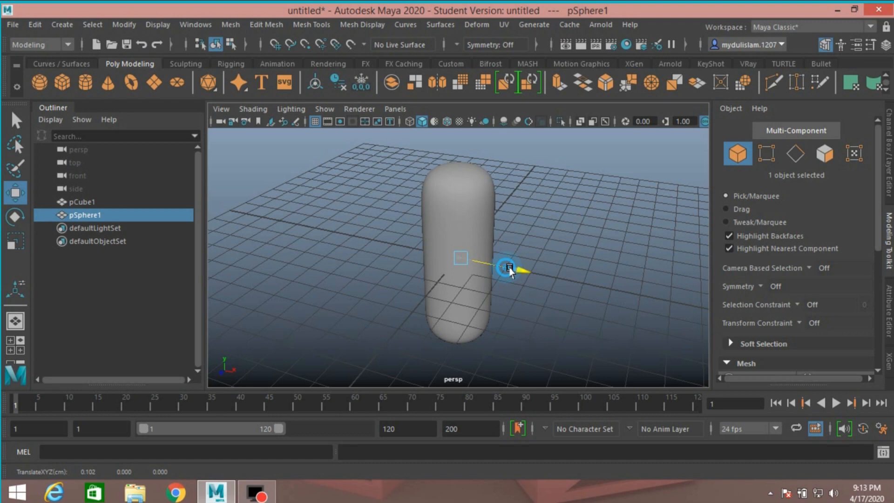
drag(508, 268, 653, 305)
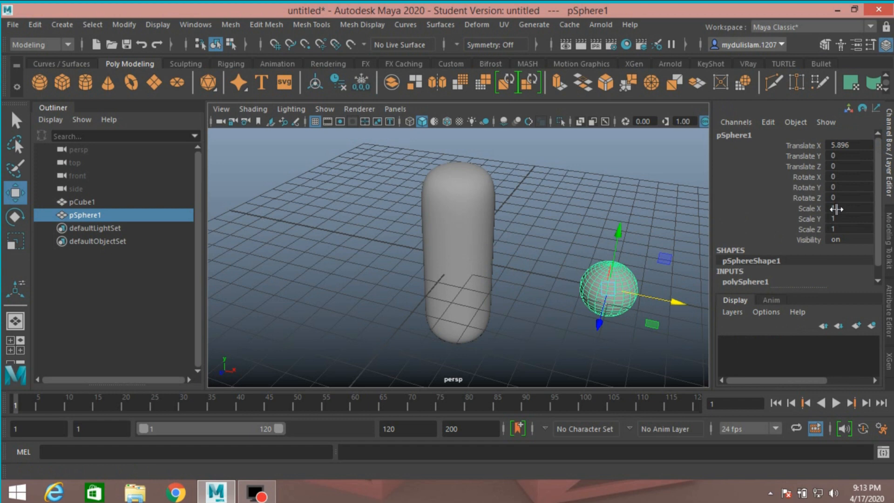
click(847, 229)
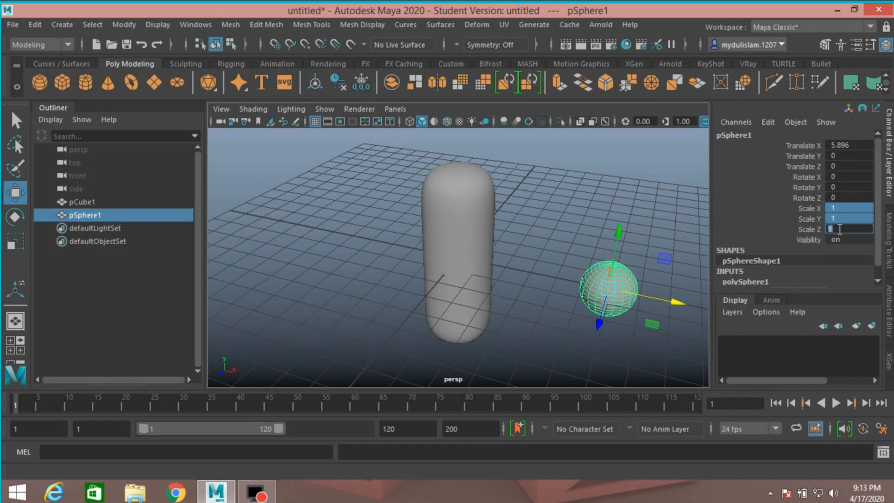
text(.0)
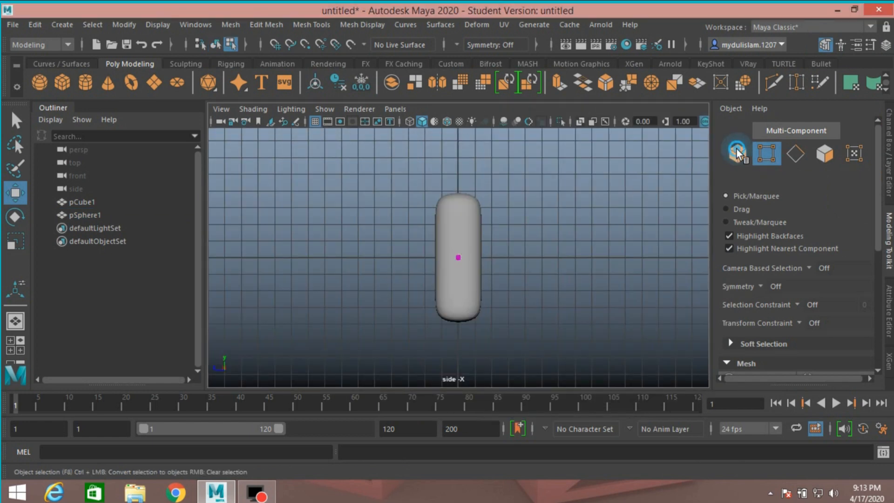
Pull the tiny sphere's upper vertices up along Y into a long thin spike
click(457, 257)
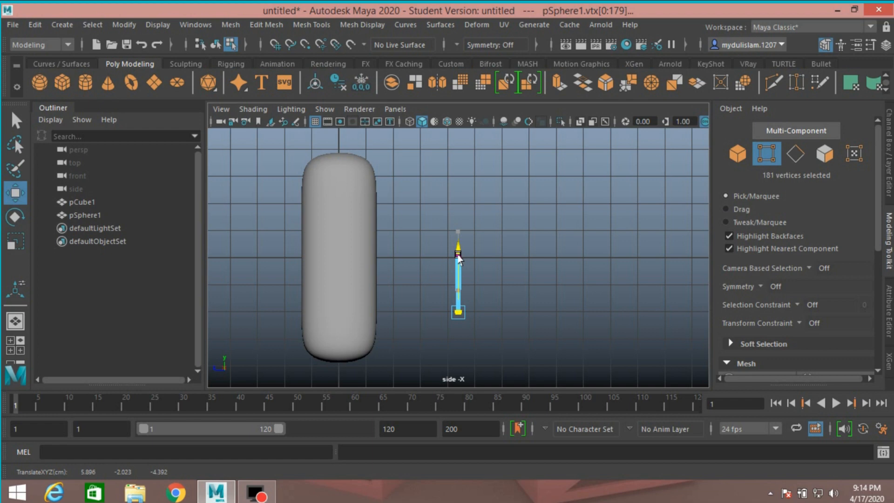
drag(456, 254, 461, 252)
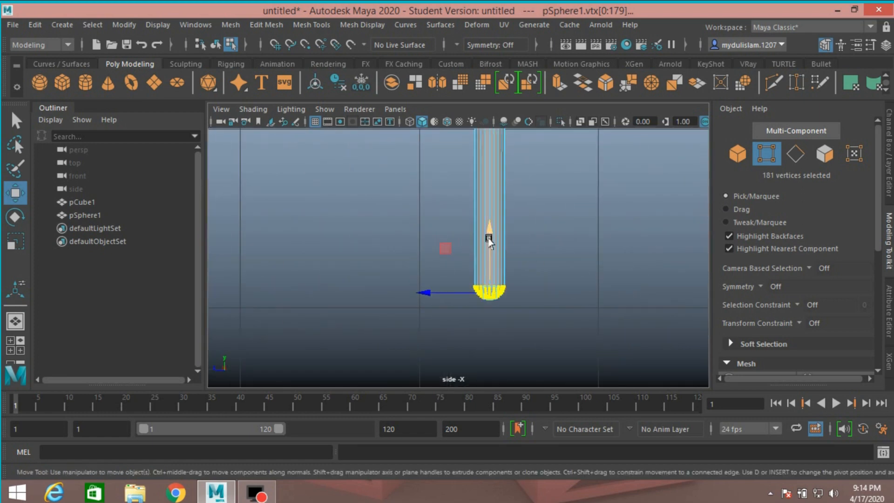
drag(487, 238, 487, 261)
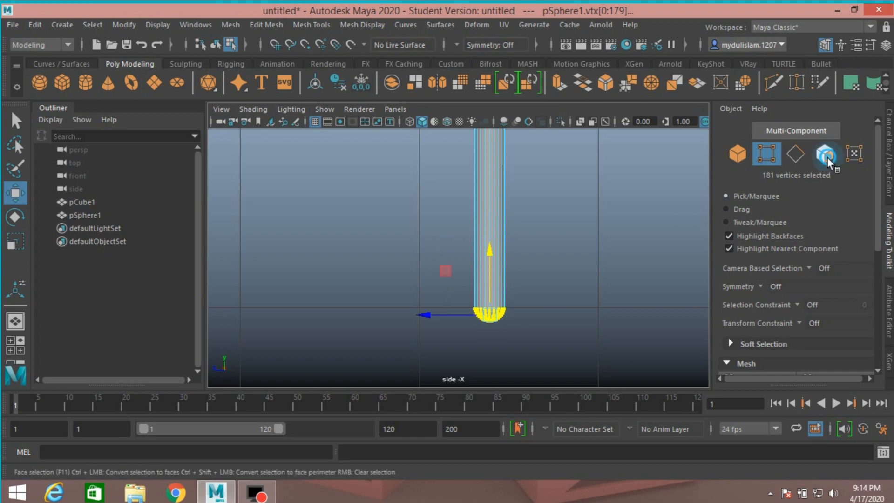
Marquee-select the faces of the spike's rounded bottom cap in face mode
click(825, 155)
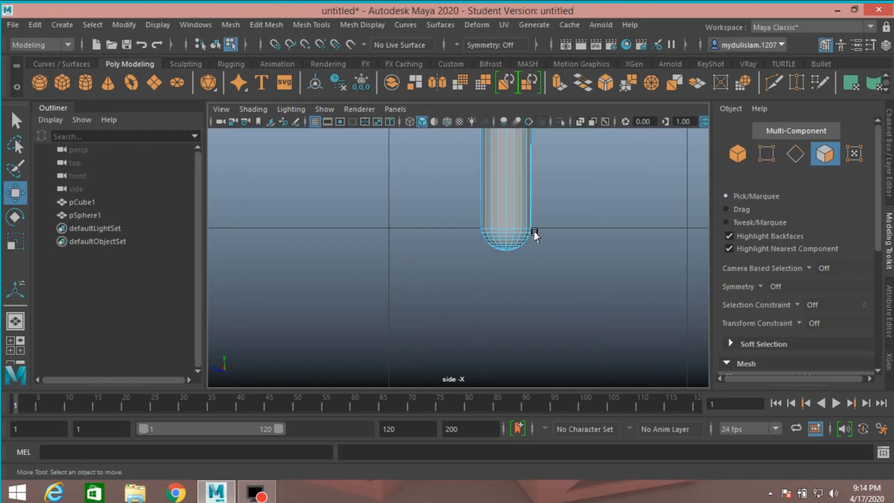
drag(537, 237, 542, 299)
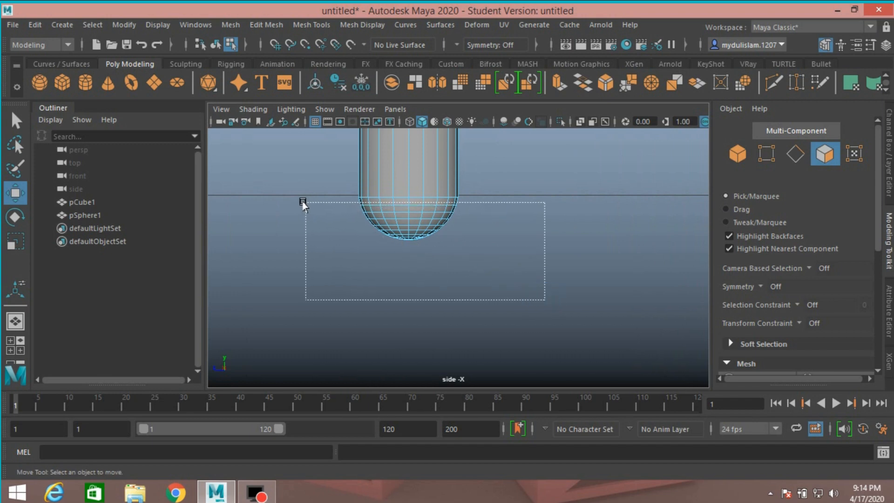
drag(305, 200, 545, 302)
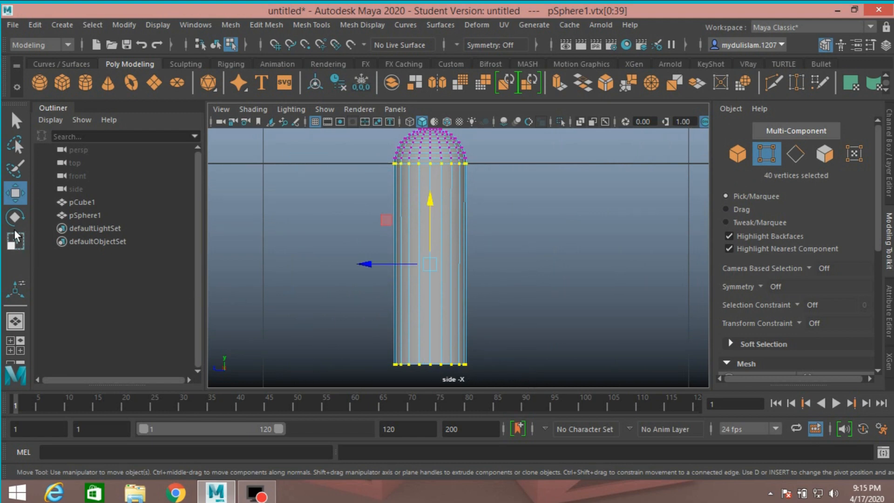
Scale the bottom-end vertices and stretch the upper vertices into a thicker rounded rod
click(16, 242)
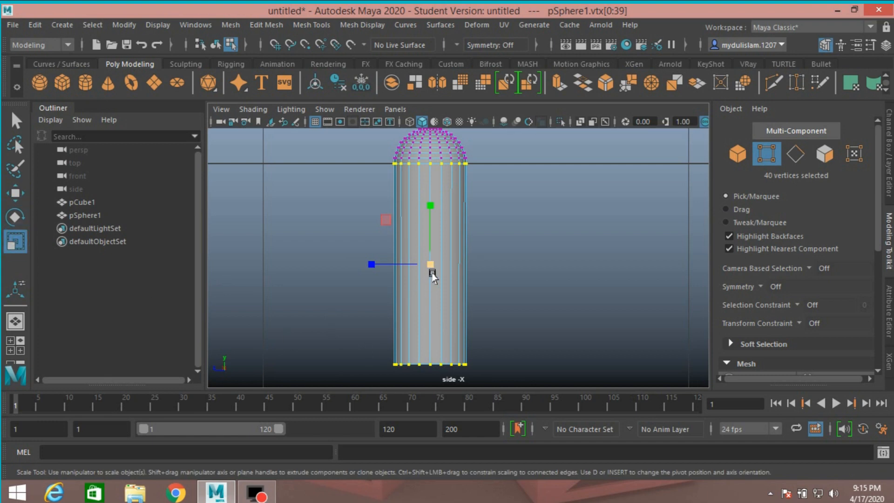
drag(371, 263, 386, 263)
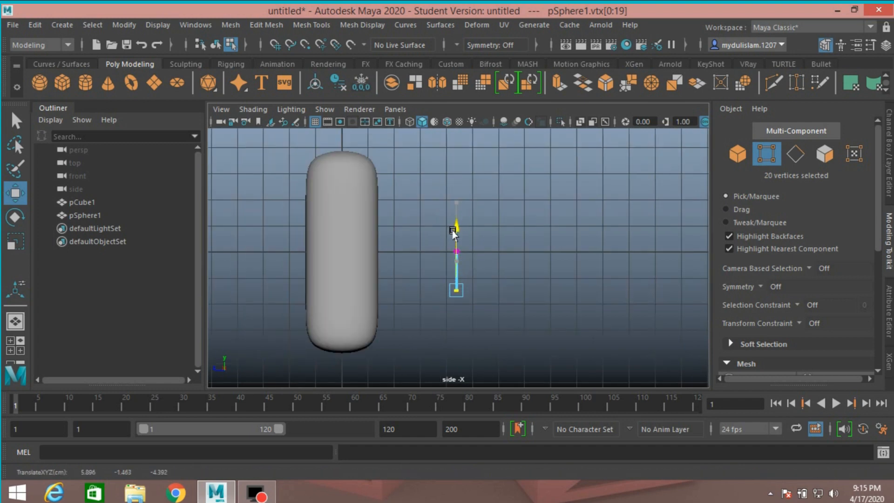
drag(455, 231, 456, 218)
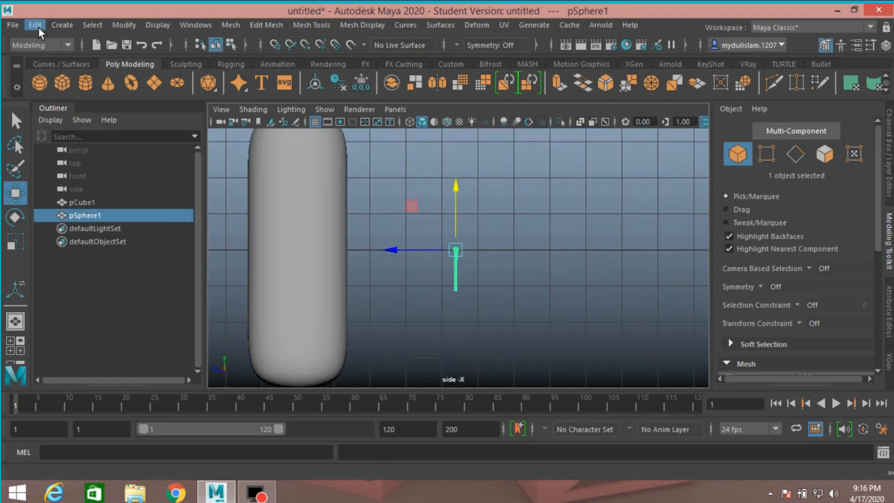
Apply a Bend deformer to pCube1 with Curvature 45, then select pSphere1
click(33, 25)
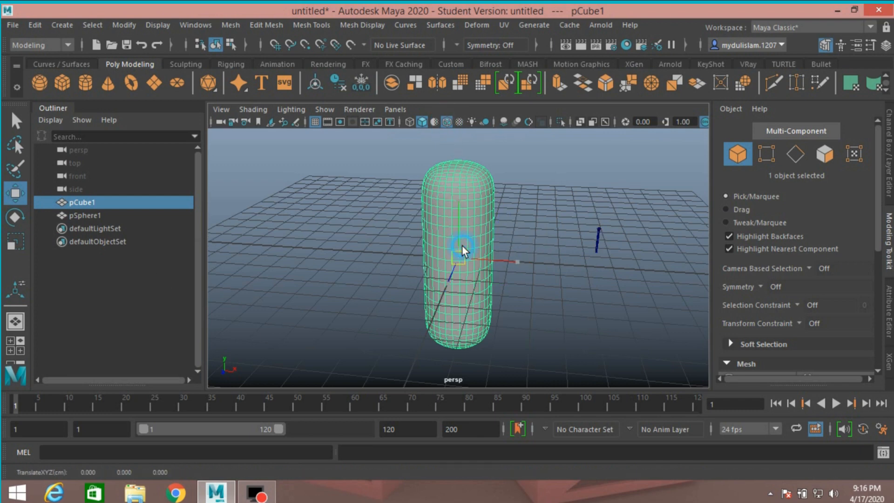
click(476, 25)
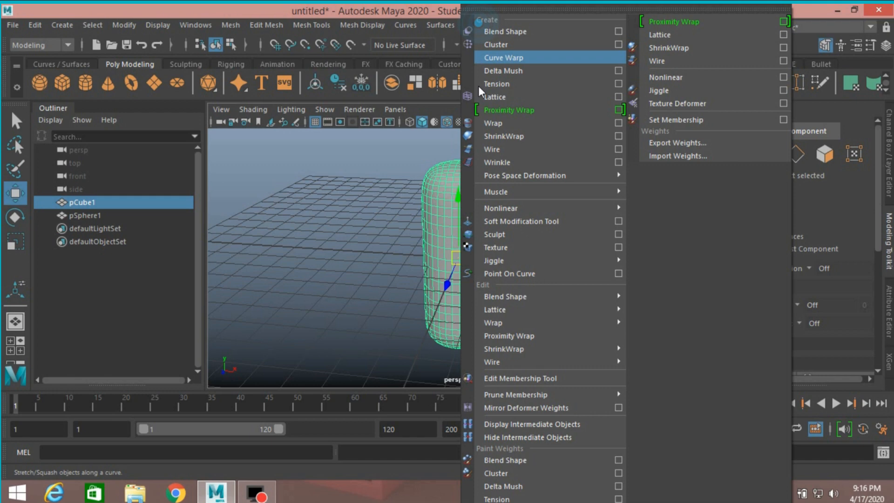
click(674, 21)
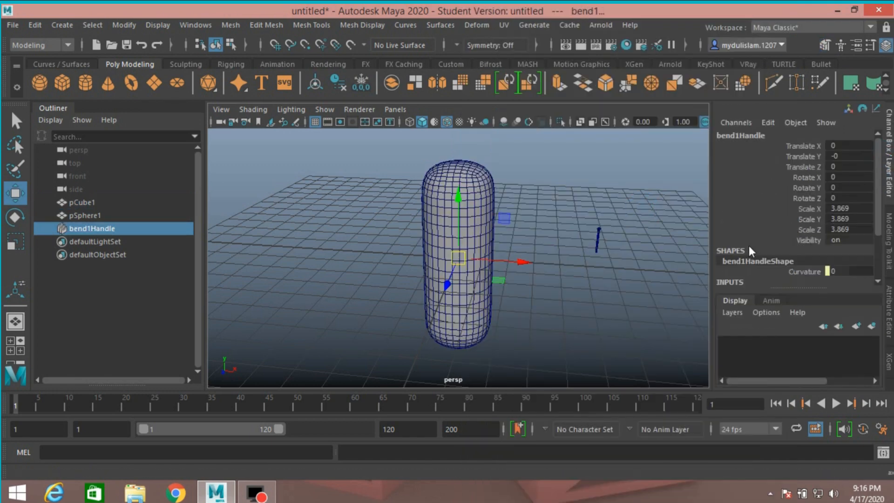
scroll(down, 3)
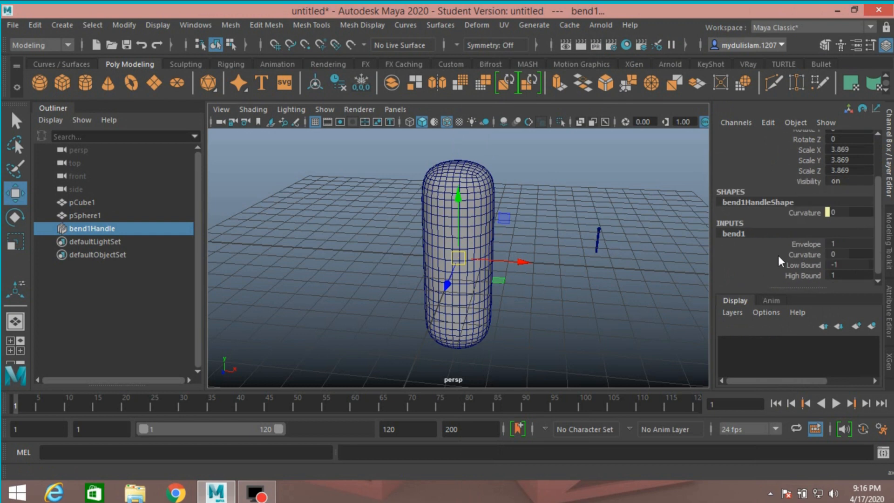
click(805, 255)
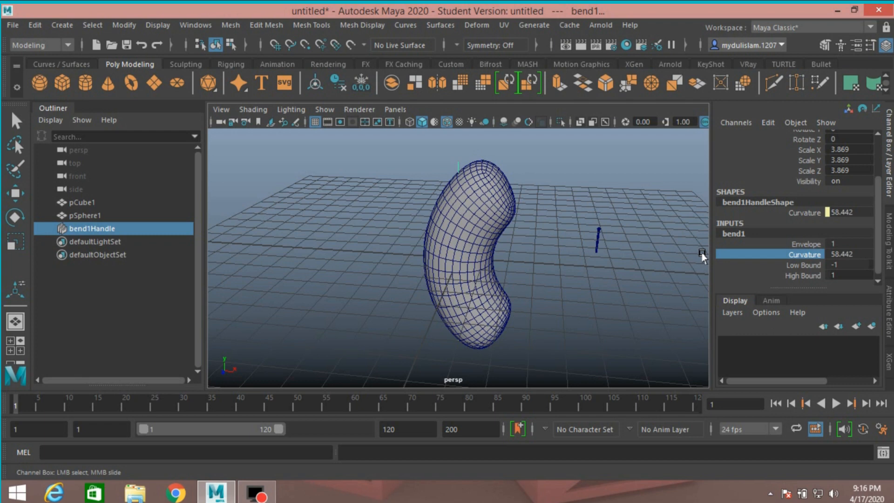
click(835, 254)
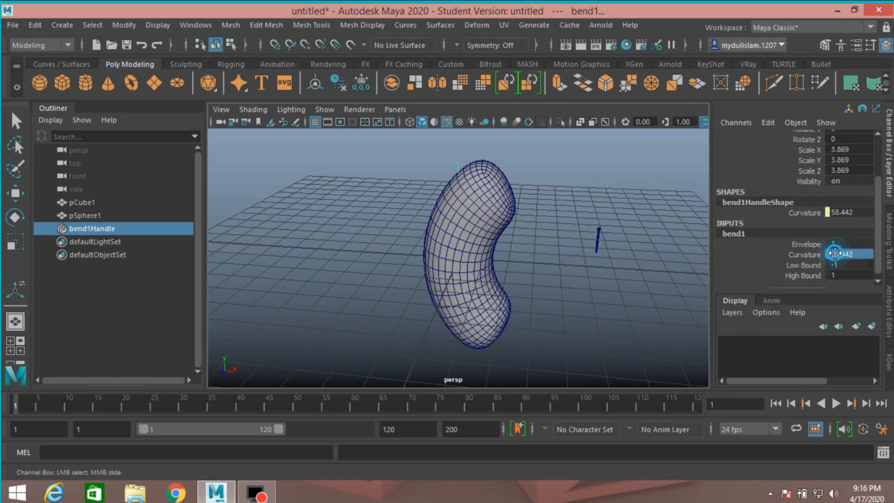
text(45)
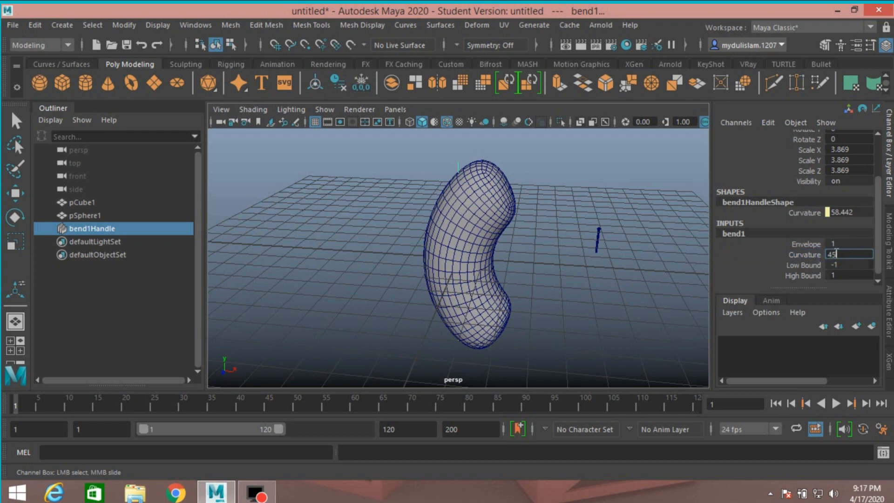
click(84, 215)
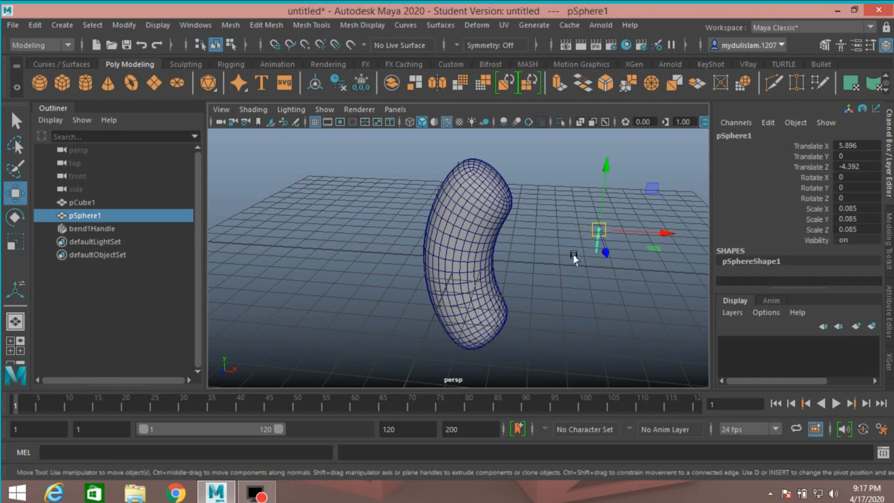
Center pSphere1's pivot and move its vertices so the spike sits near the bent capsule
scroll(down, 3)
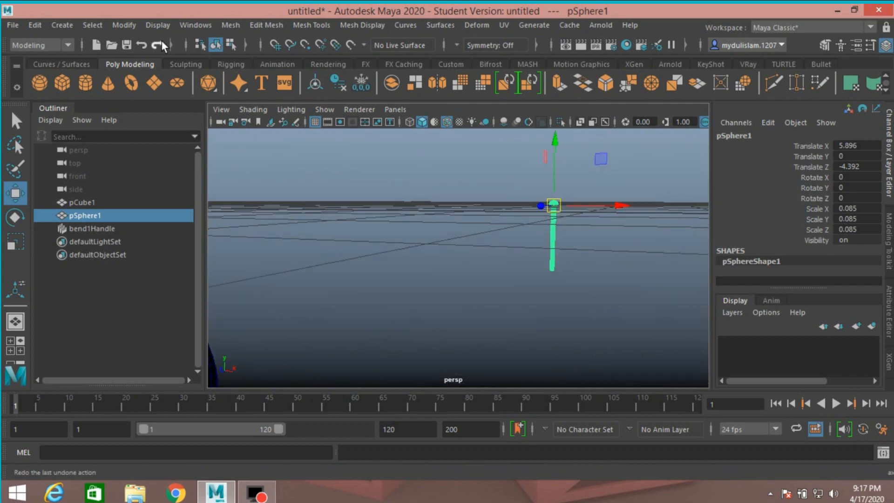
click(124, 24)
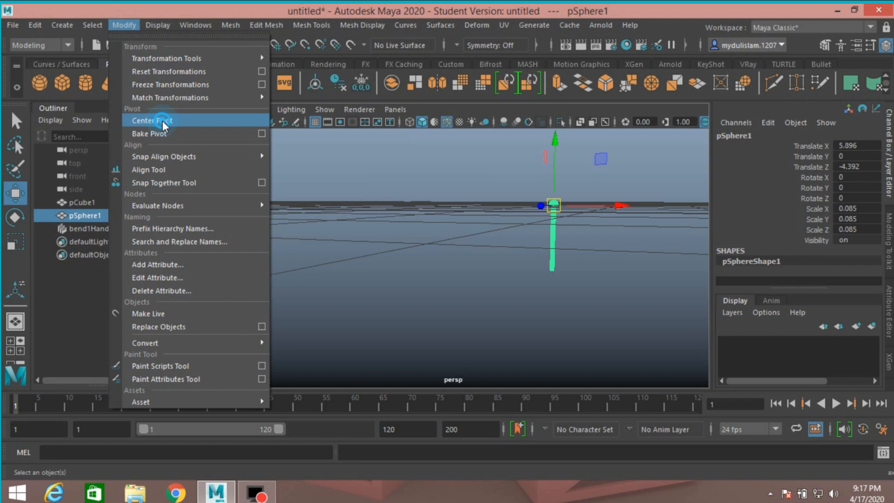
click(155, 121)
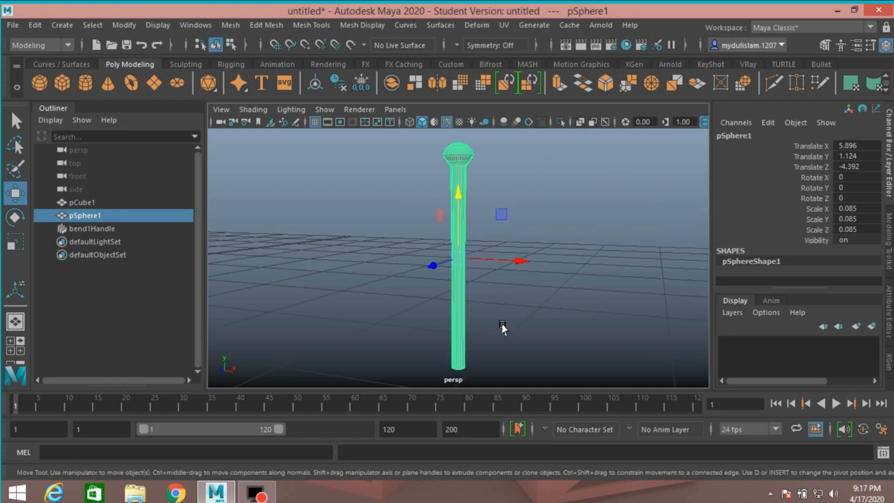
click(16, 242)
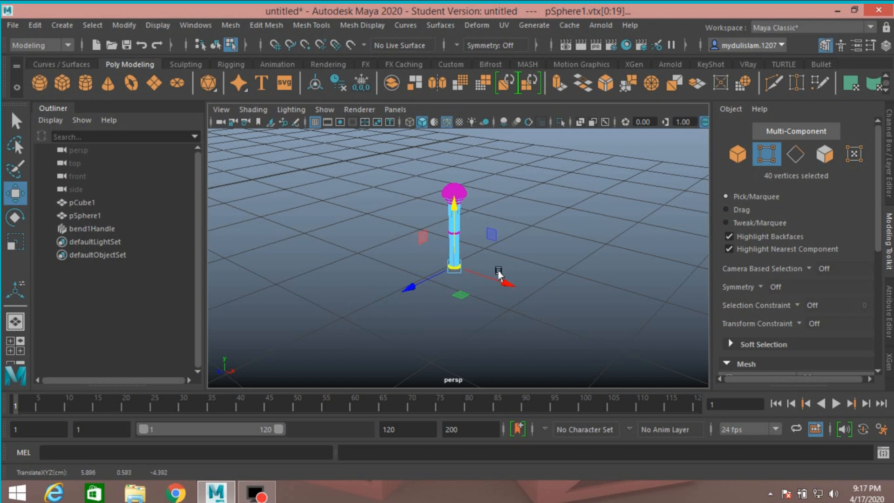
drag(497, 274, 482, 263)
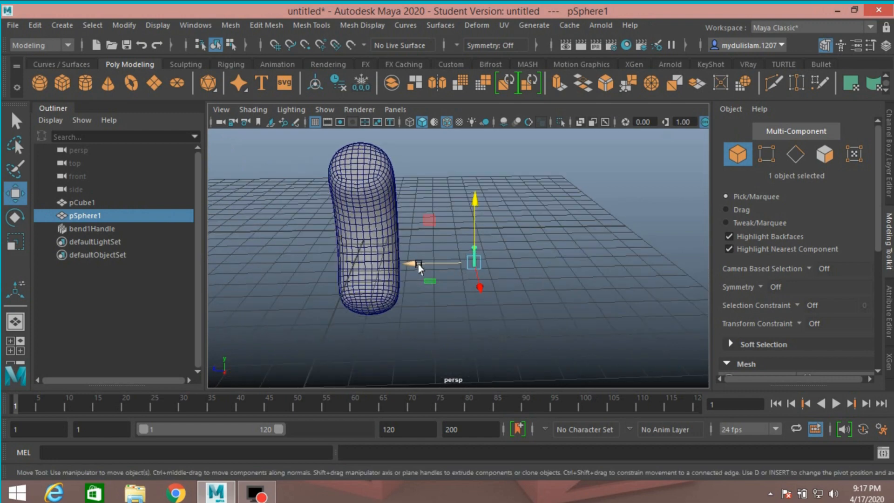
drag(416, 268, 479, 279)
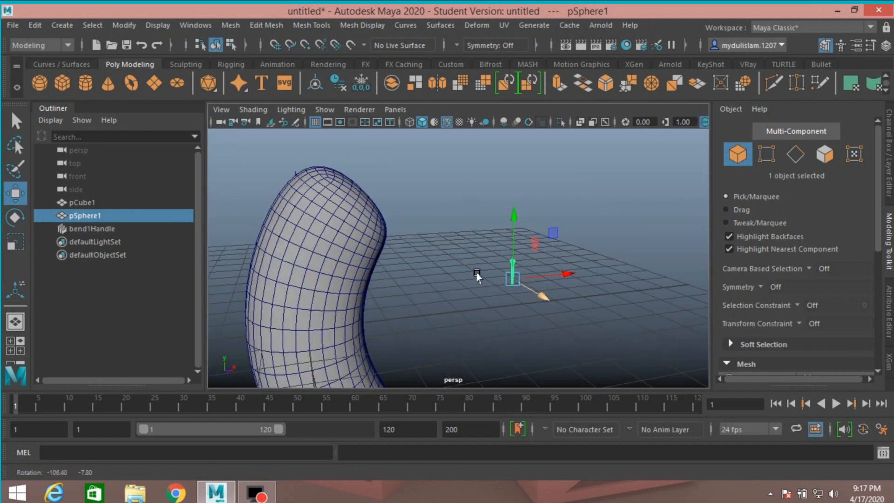
Delete the spike's construction history via Edit > Delete by Type > History
drag(478, 276, 462, 261)
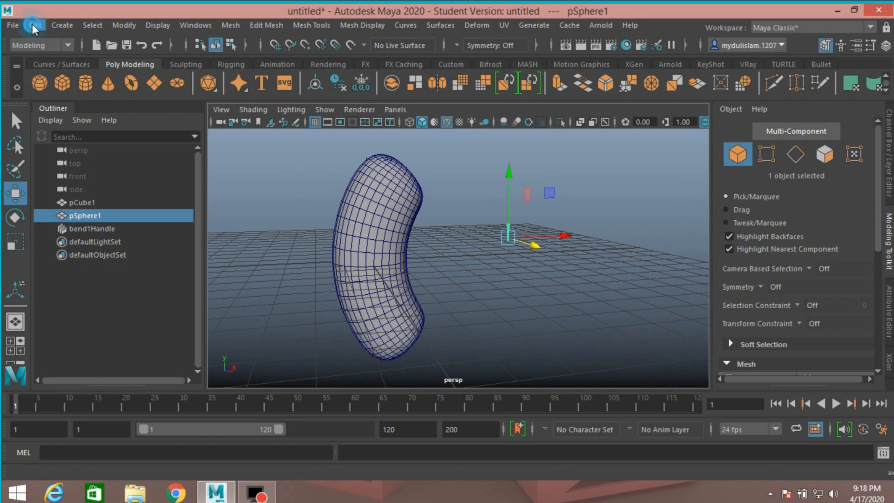
click(32, 25)
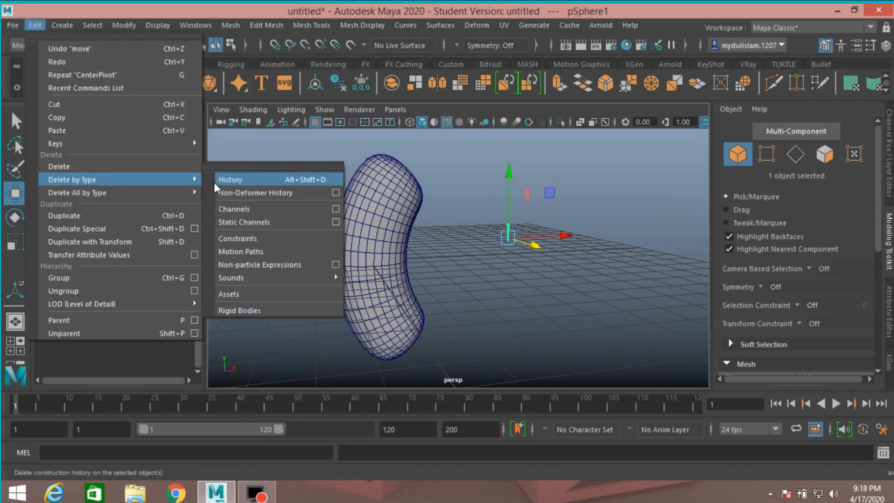
click(229, 180)
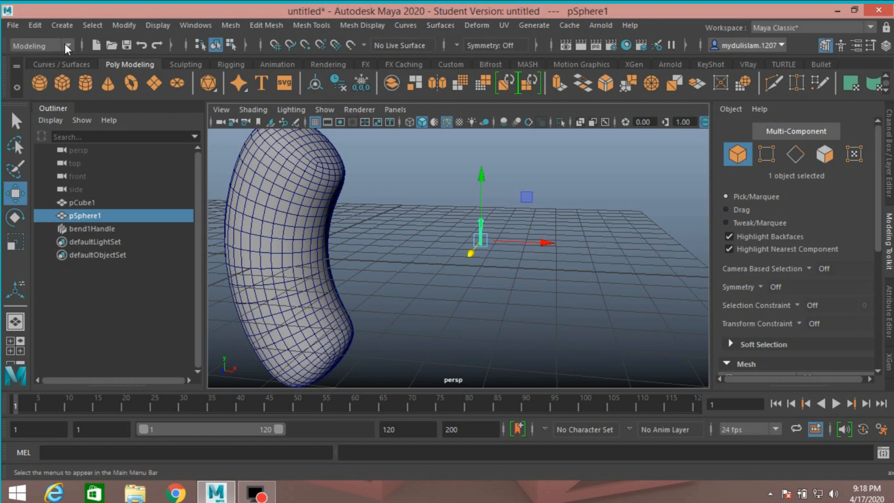
Create a MASH network from the spike under the FX menu set and show its Distribute settings
click(67, 45)
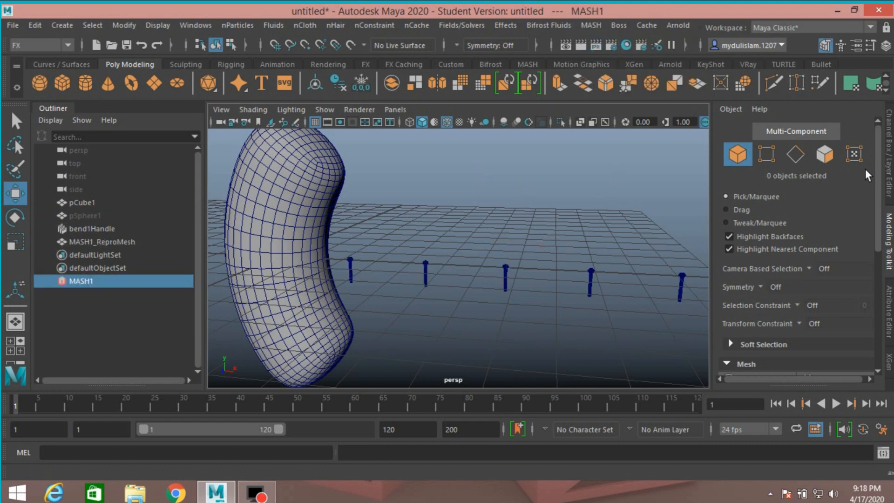
click(885, 311)
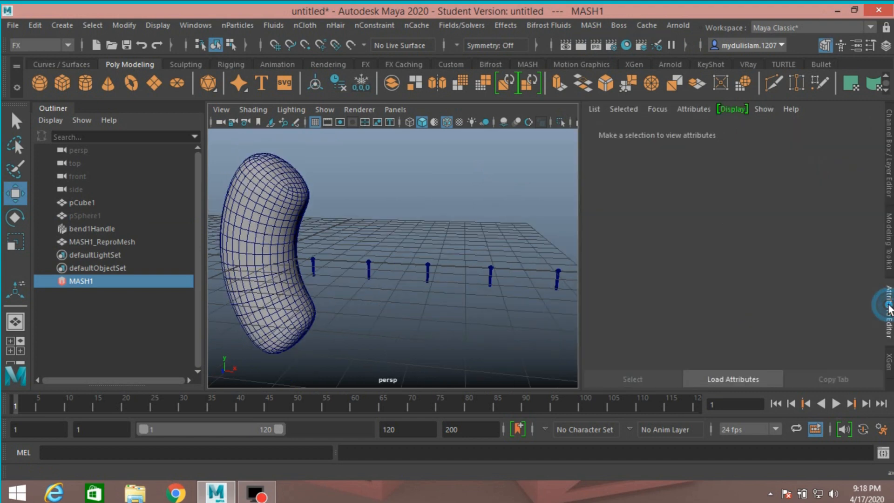
click(81, 281)
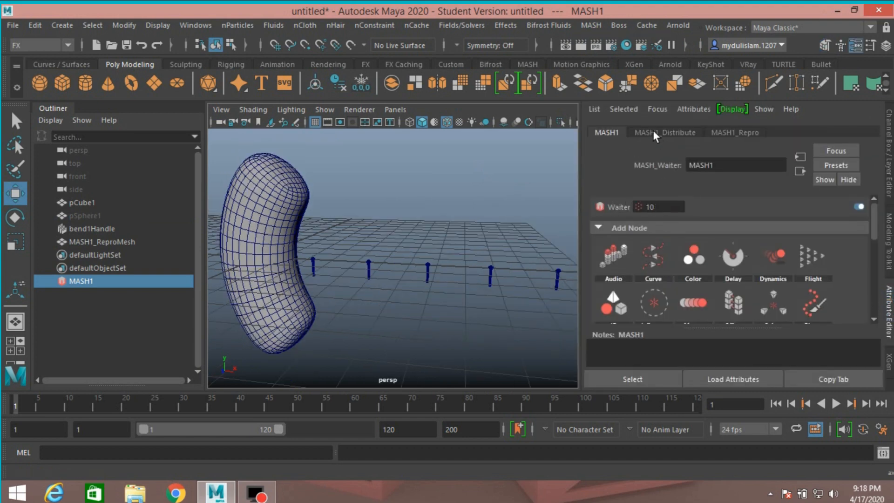
click(665, 132)
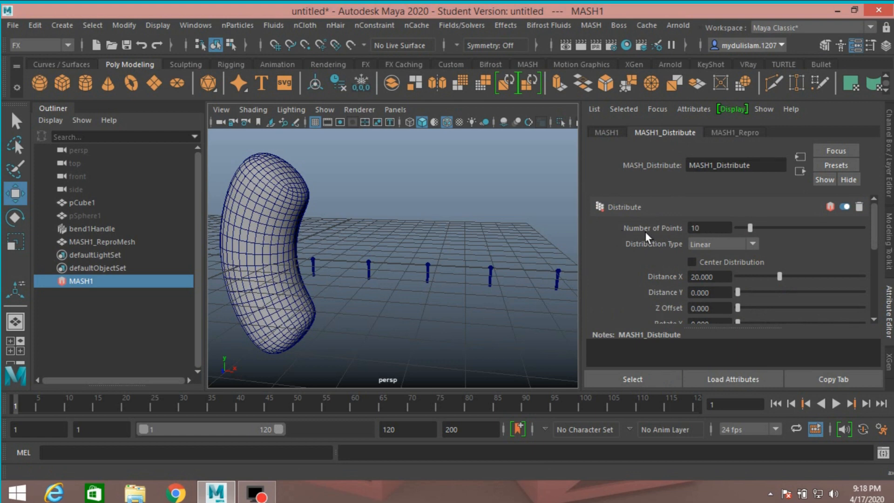
Raise the MASH distribution to 200 points and switch its distribution type toward Mesh
click(710, 227)
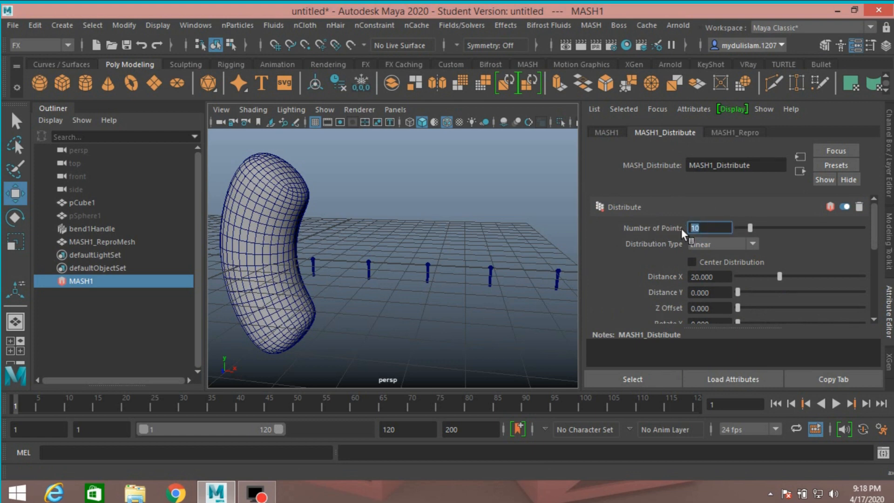
text(200)
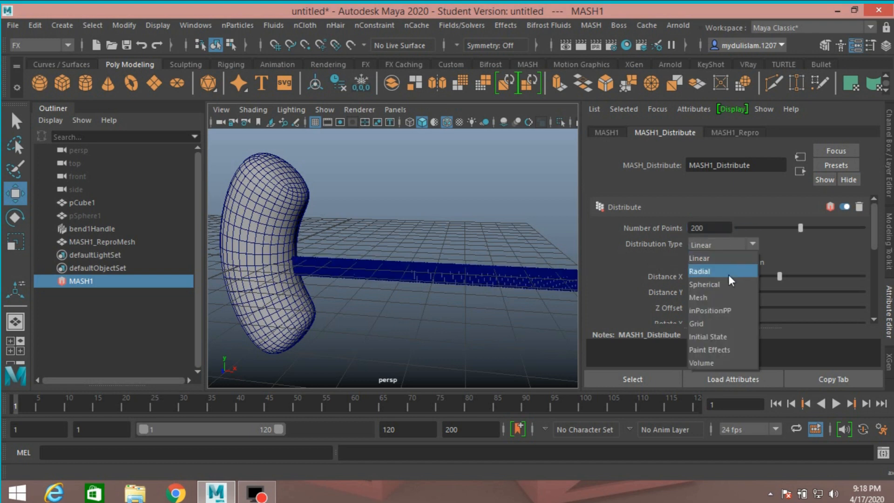
click(698, 298)
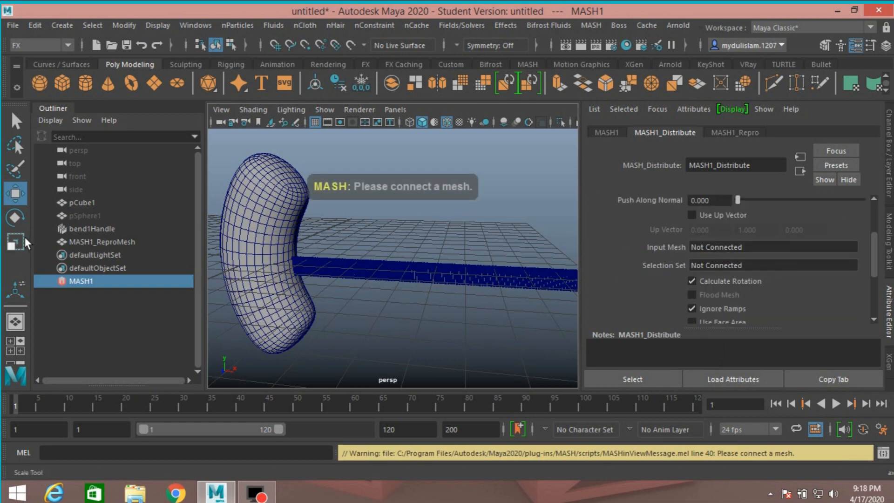
mouse_move(79, 203)
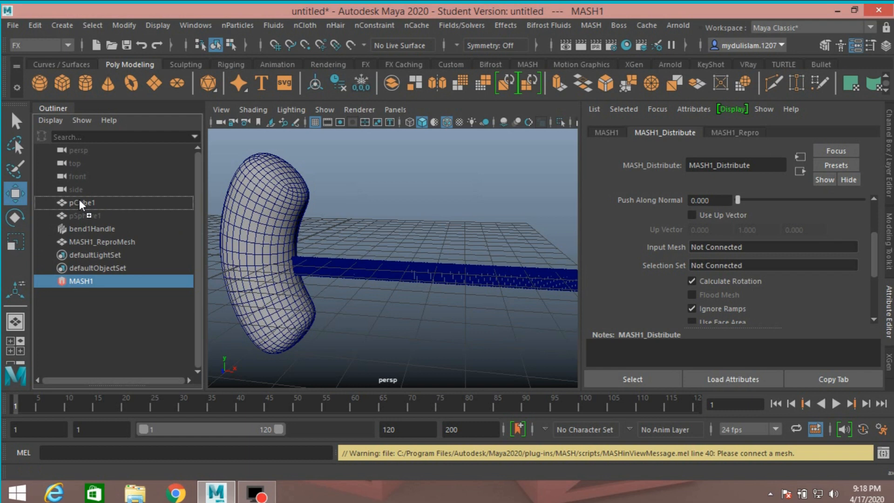
mouse_move(703, 246)
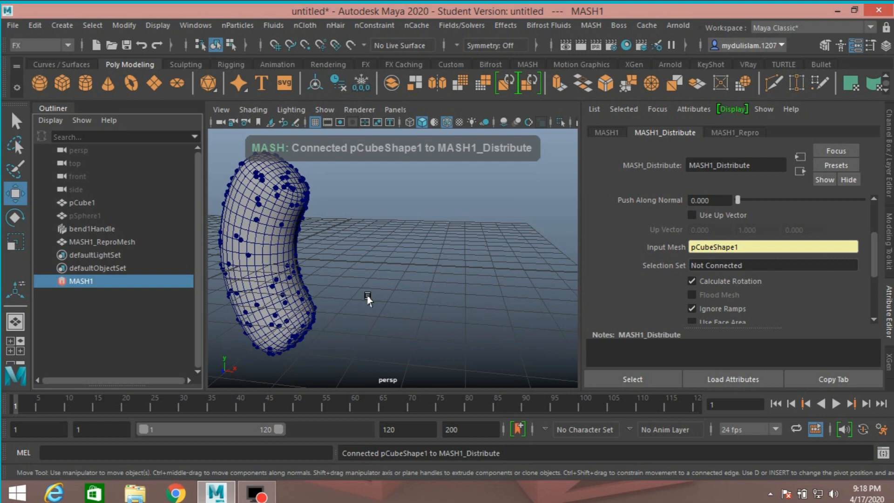
Push the scattered spikes outward along the capsule normals to about 0.295
drag(368, 299, 451, 285)
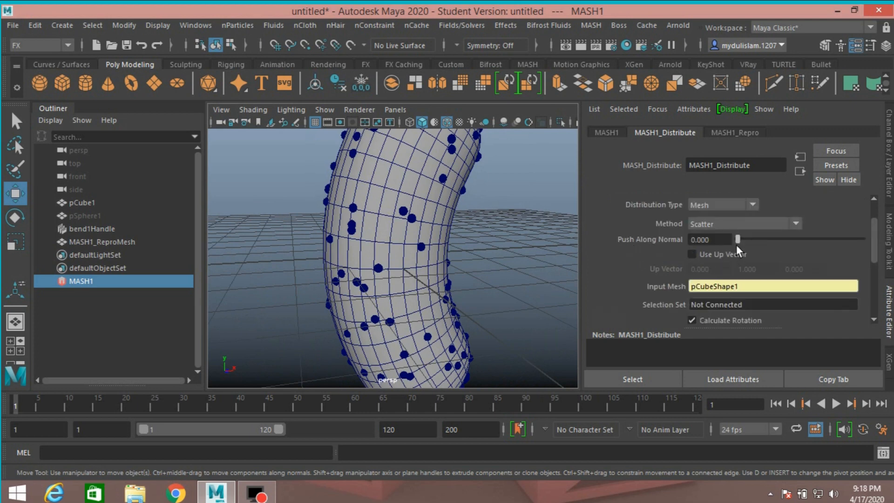
drag(737, 239, 743, 240)
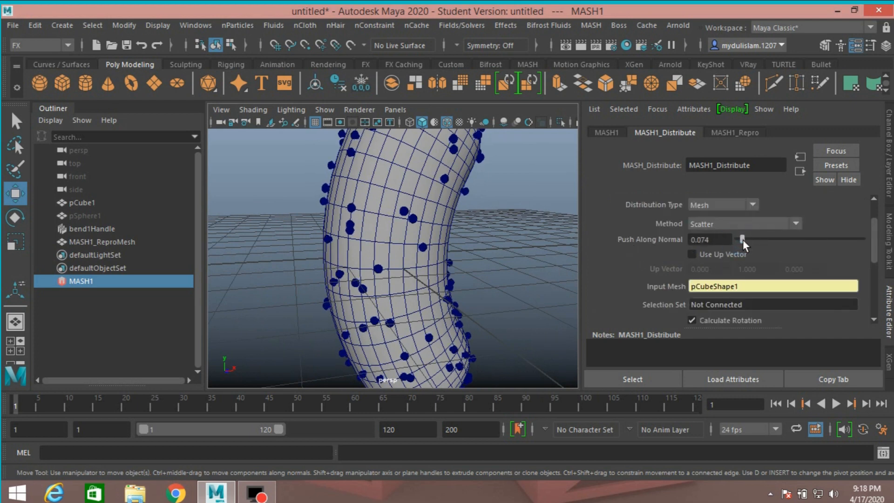
drag(742, 239, 749, 240)
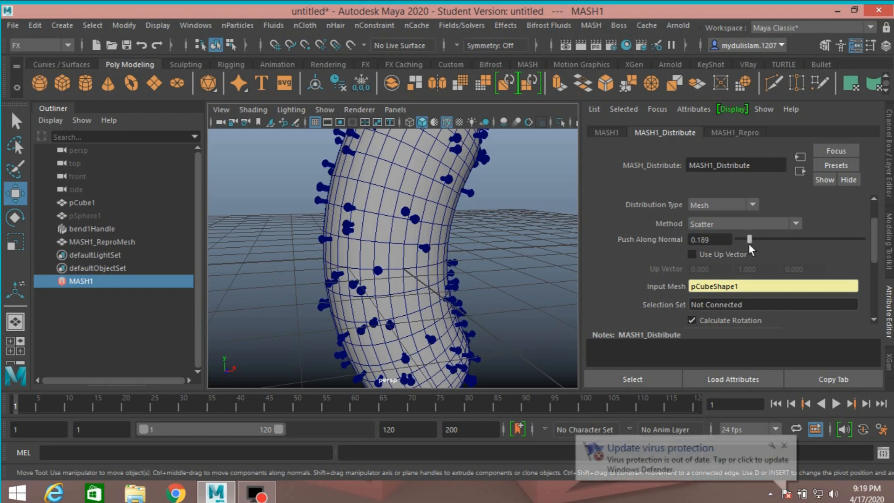
drag(749, 240, 751, 239)
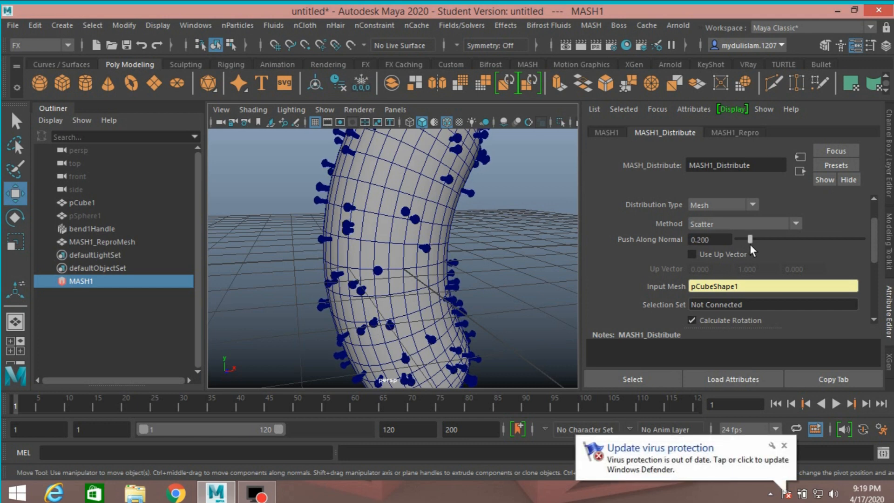
drag(750, 239, 755, 239)
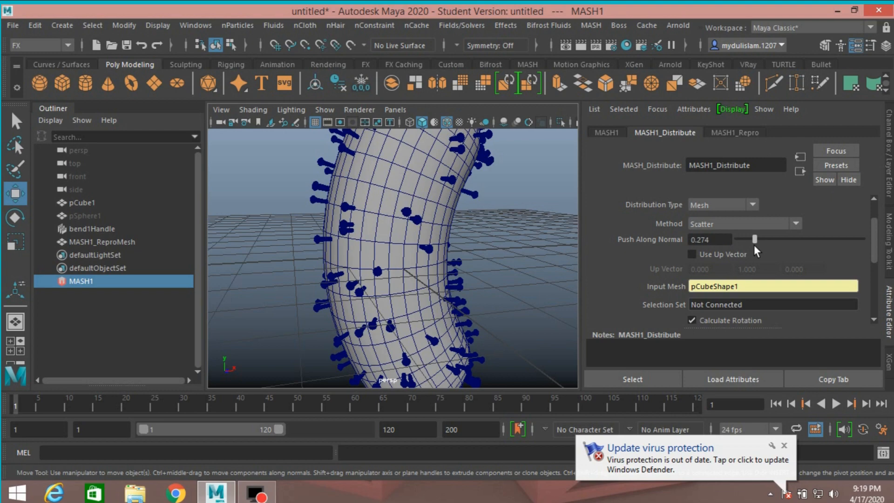
drag(753, 239, 758, 239)
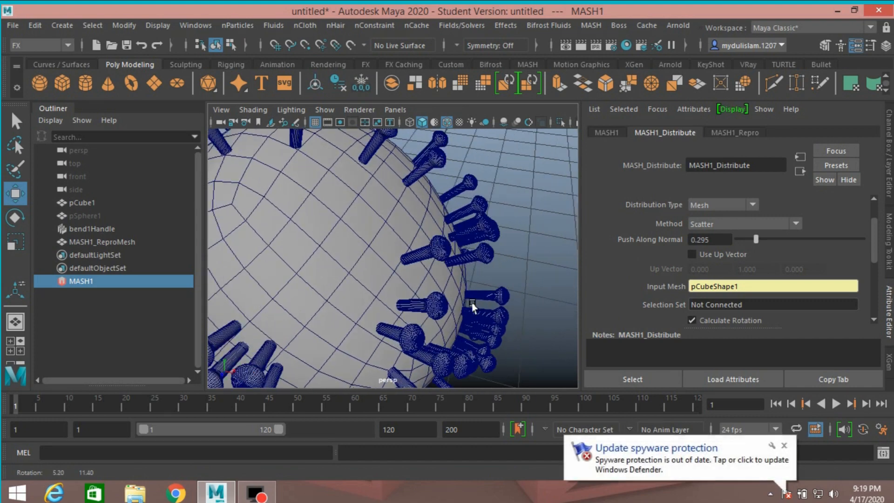
Dolly and orbit the perspective view to inspect the spikes up close and front-on
drag(473, 309, 502, 293)
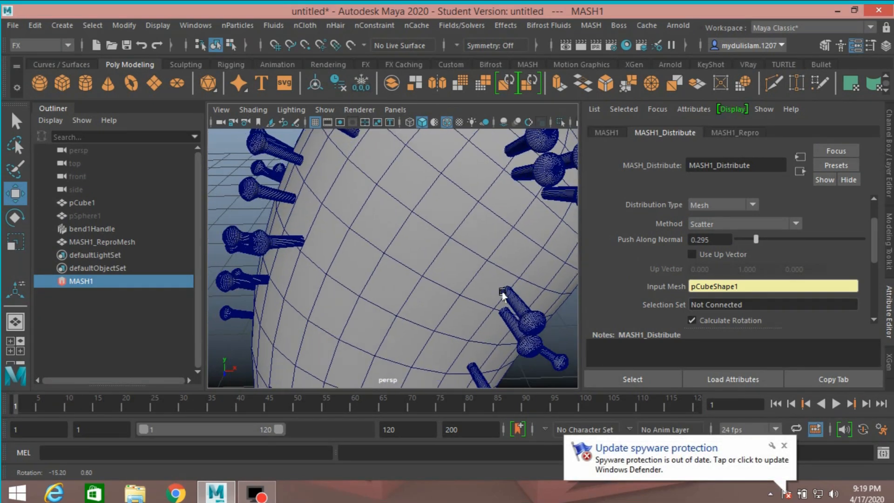
drag(502, 294, 482, 268)
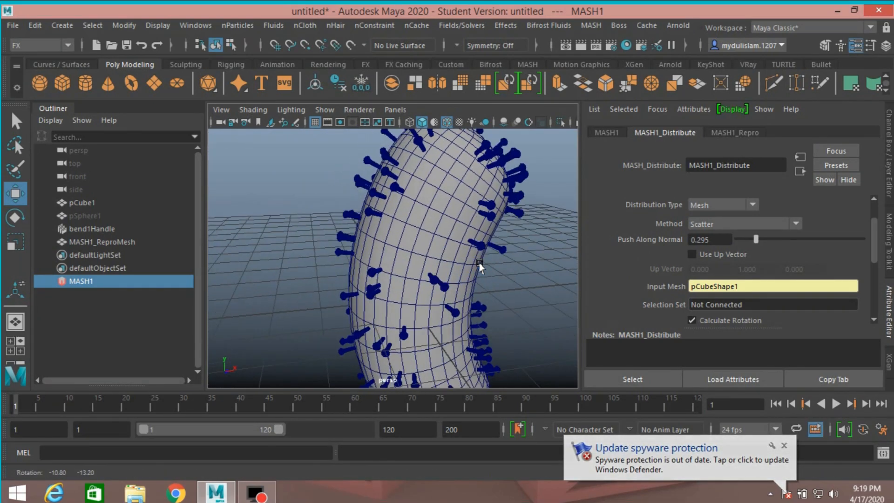
drag(478, 268, 500, 257)
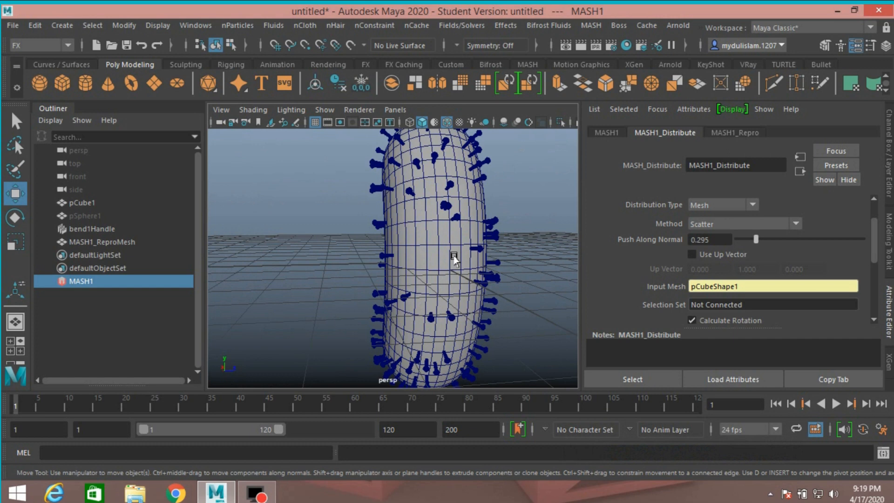
mouse_move(795, 224)
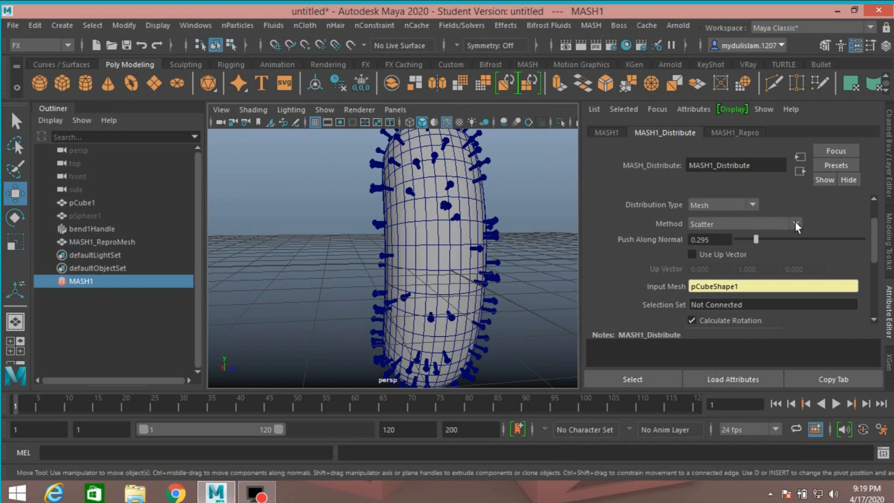
Set the MASH Distribute method to Random Vertex
click(795, 224)
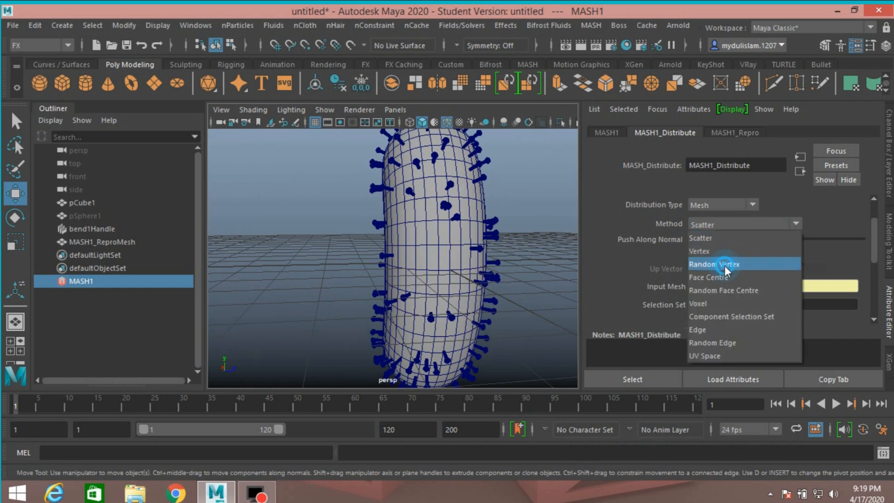
click(723, 264)
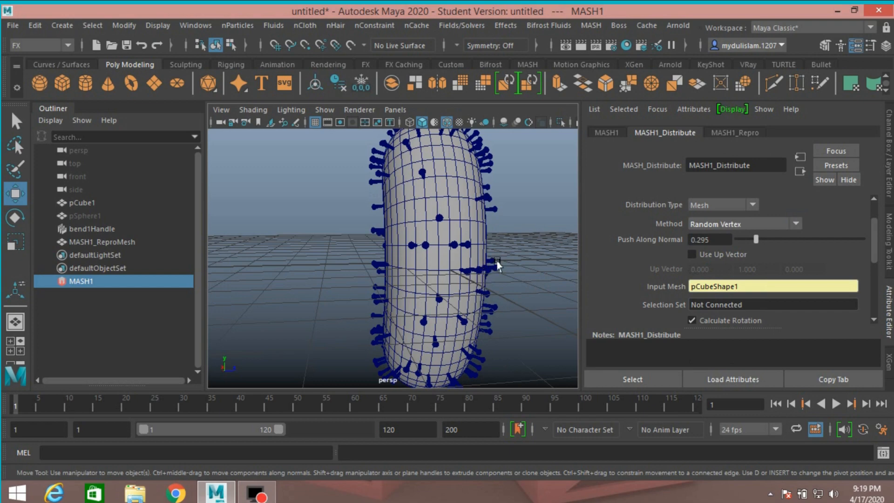
Select the spiked capsule and return to whole-object selection mode
drag(497, 265, 445, 253)
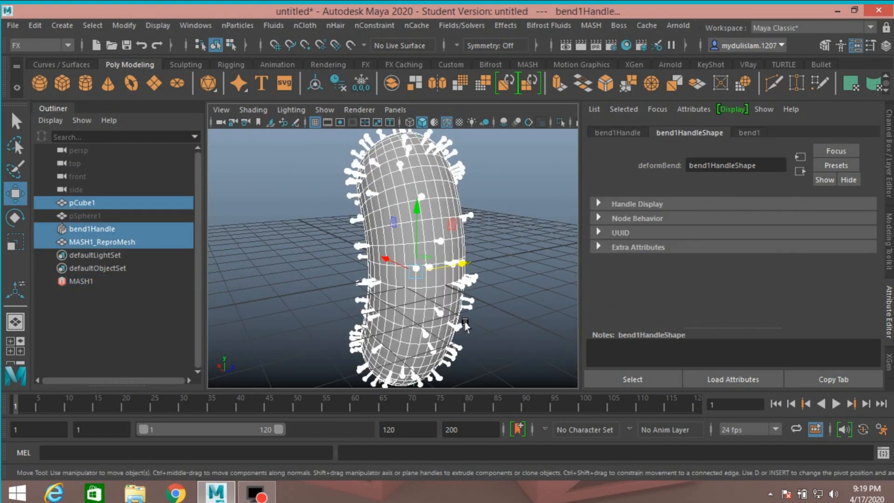
right_click(464, 321)
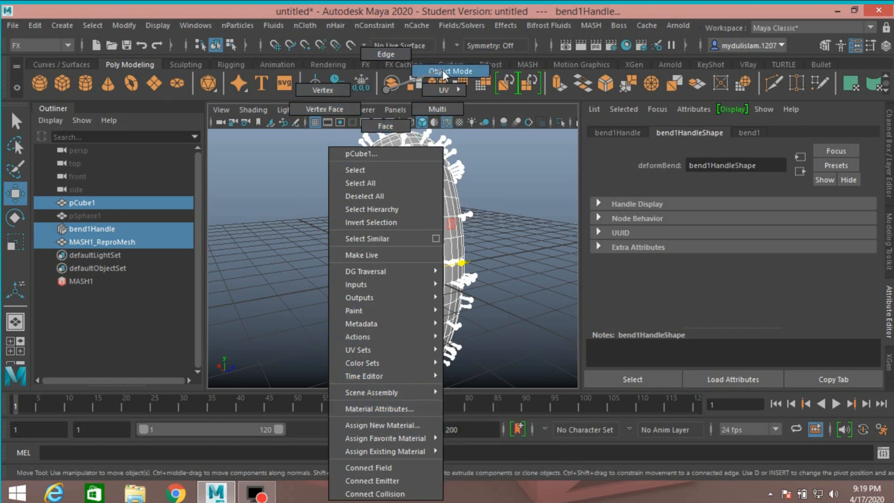
click(31, 25)
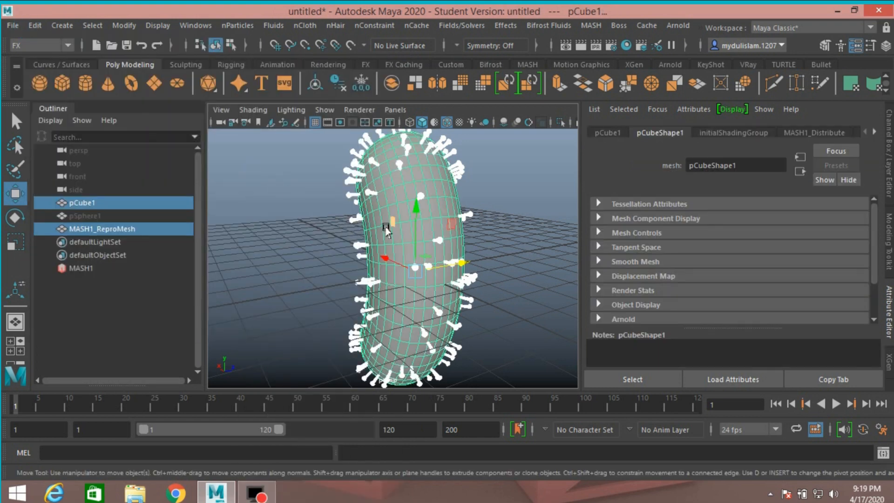
Assign a new Lambert surface material to the capsule body
right_click(388, 230)
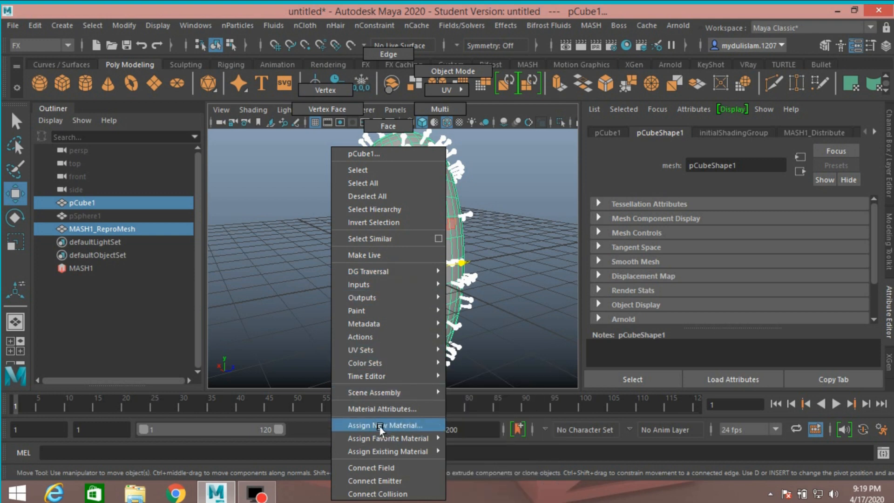
click(382, 425)
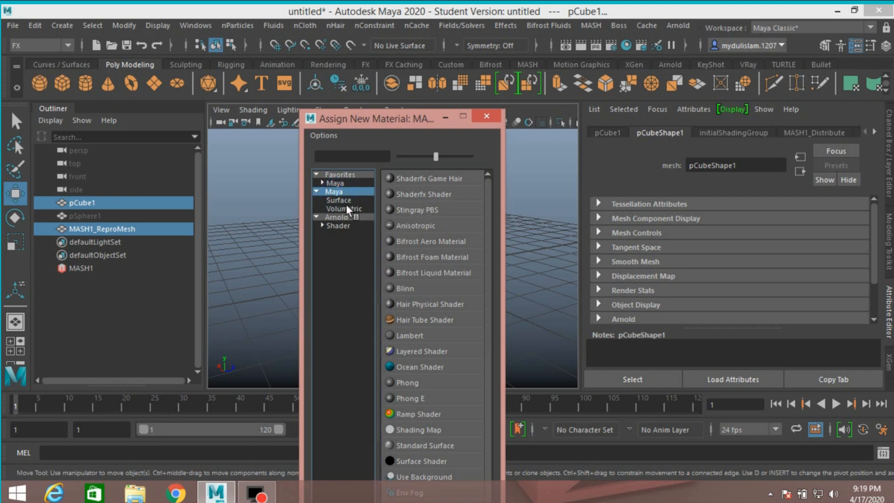
click(339, 200)
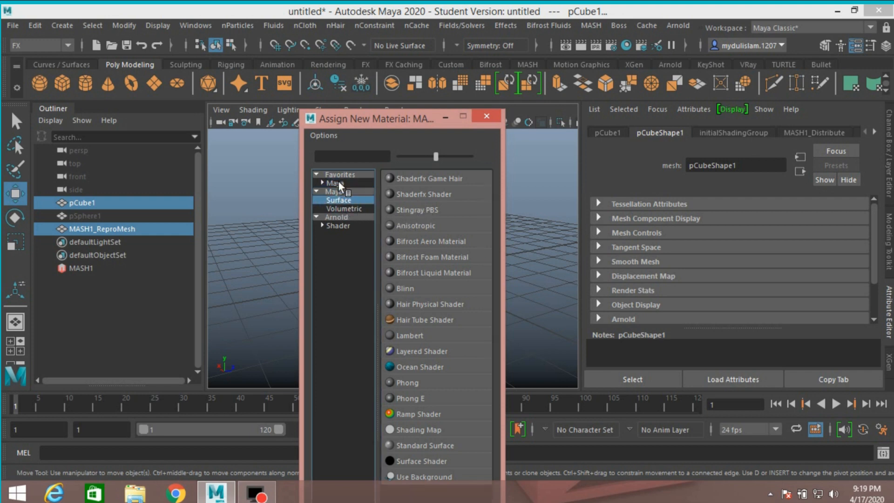
click(409, 335)
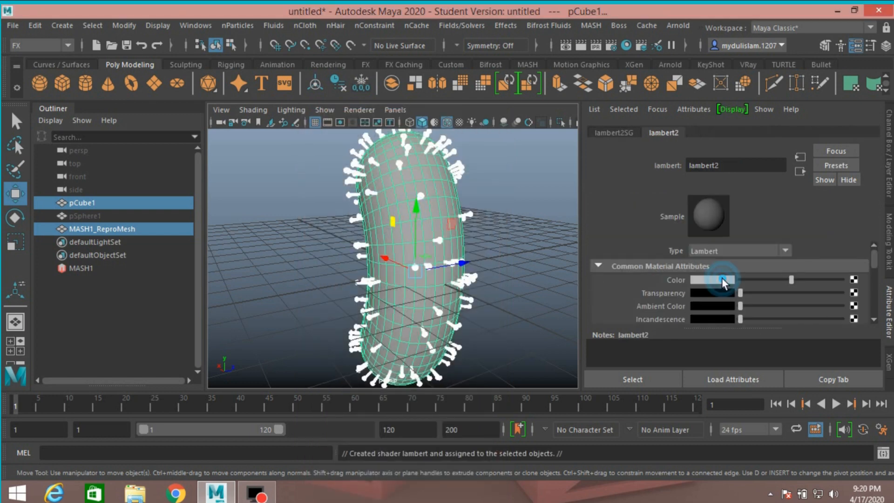
Set the Lambert's colour to a saturated bright green
click(713, 279)
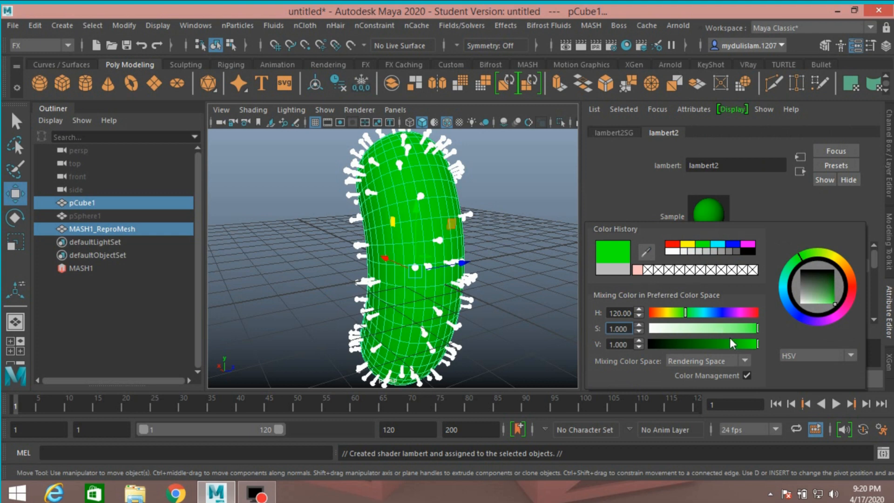
drag(756, 329, 747, 328)
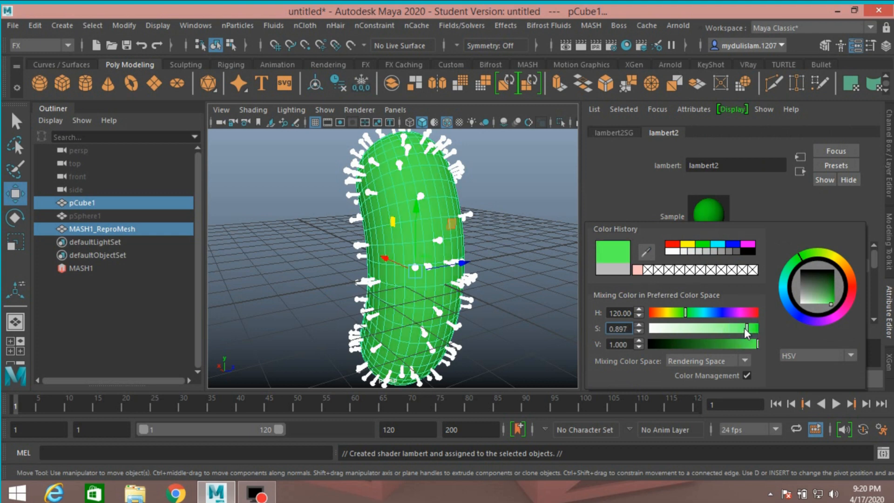
drag(736, 328, 753, 328)
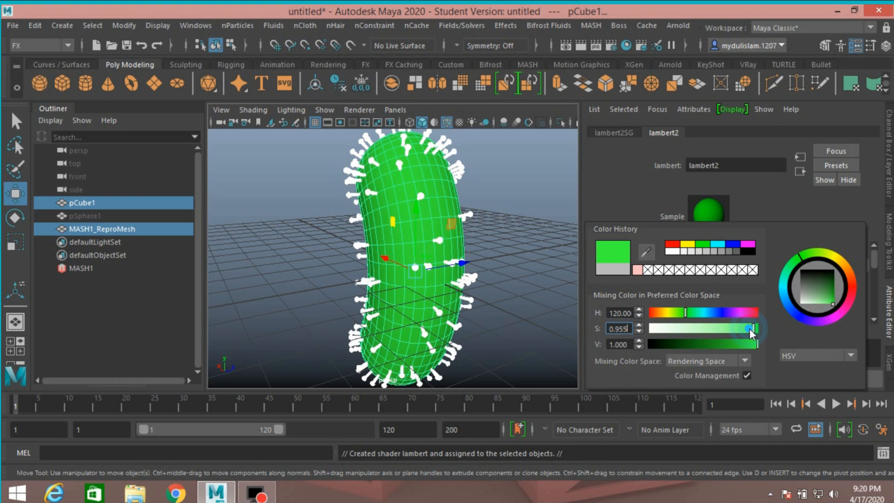
drag(744, 328, 753, 328)
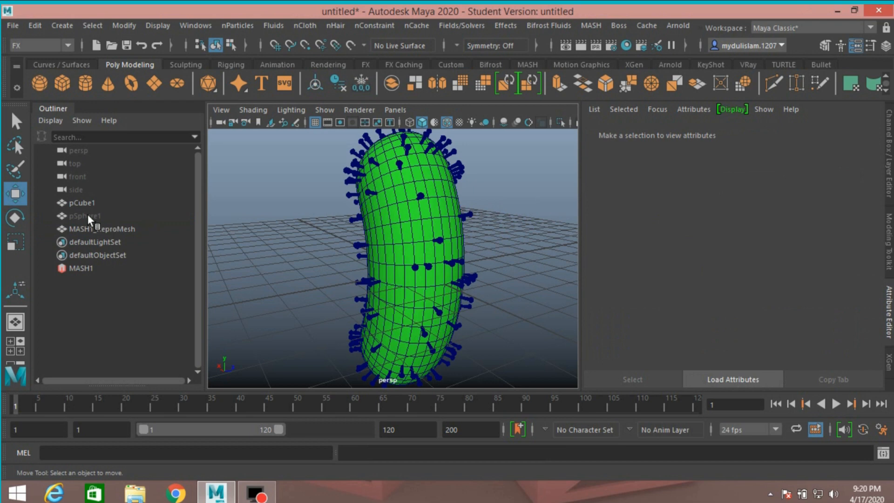
Assign the existing green lambert2 material to the spike sphere pSphere1
click(84, 216)
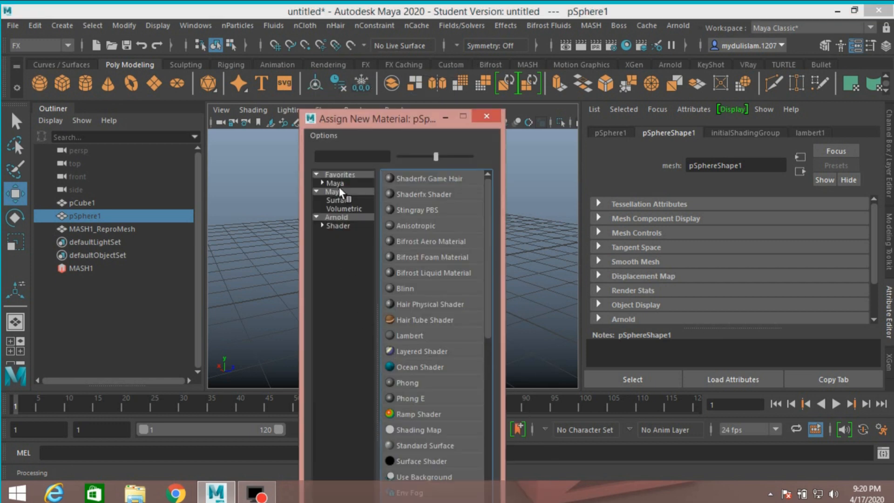
click(486, 116)
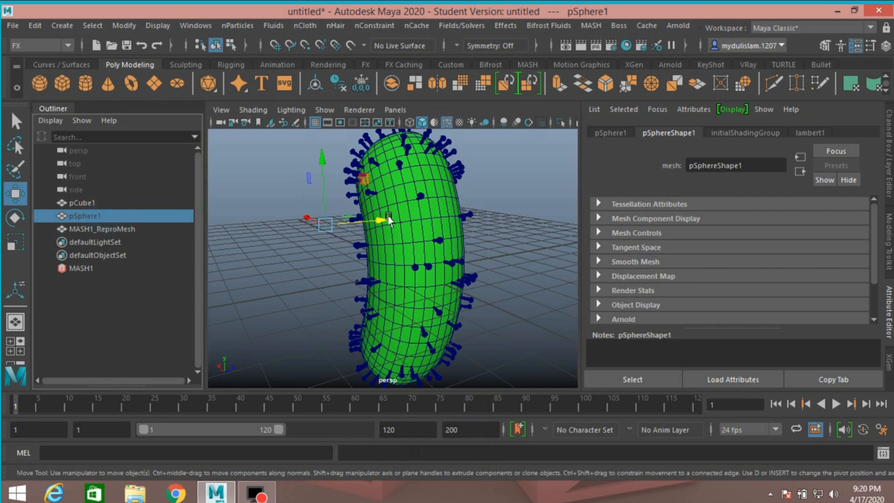
right_click(389, 219)
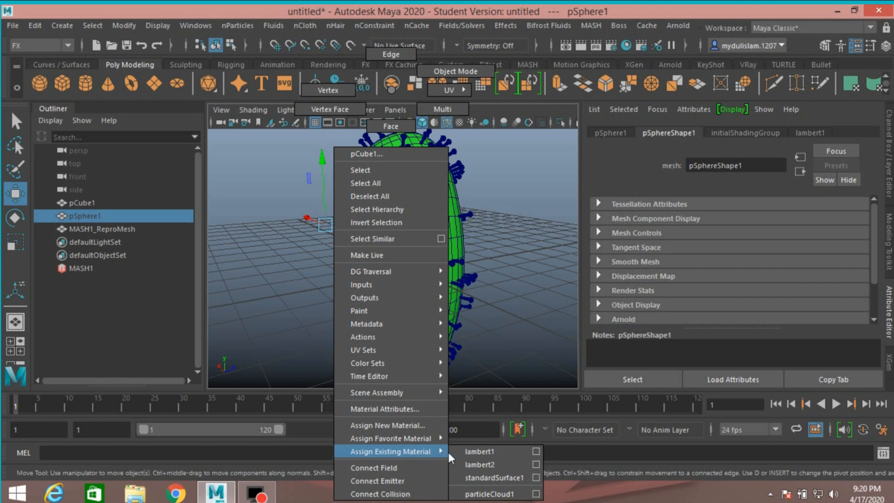
click(475, 464)
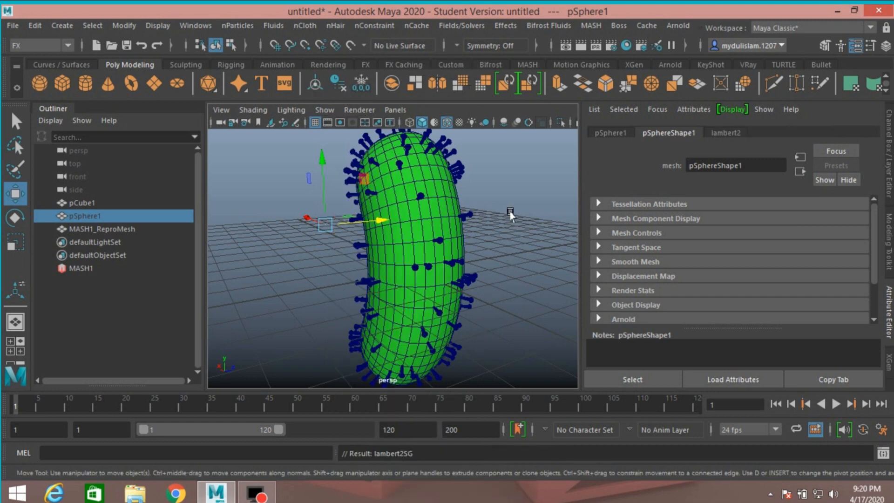
Turn off Wireframe on Shaded in the viewport so the green capsule shows clean
click(442, 123)
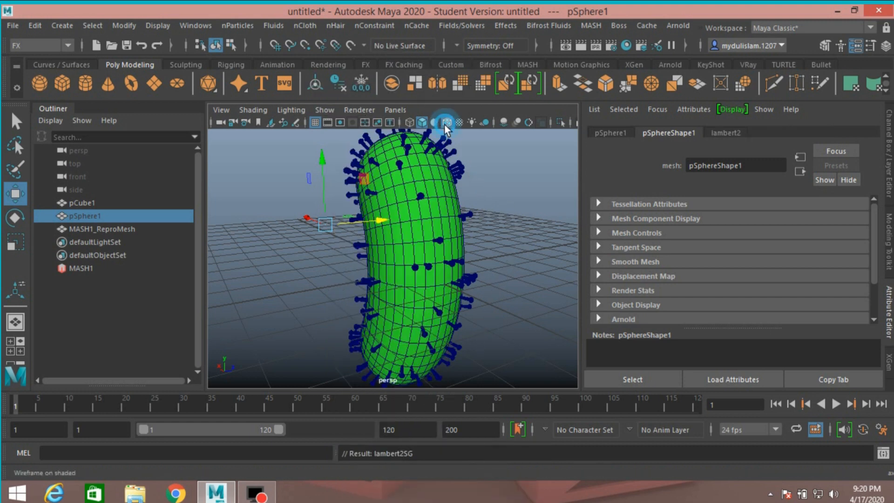
click(440, 123)
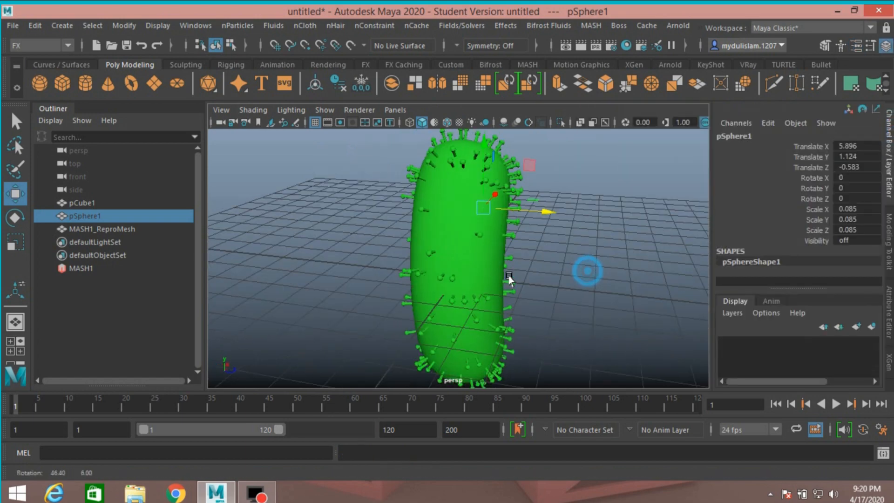
drag(511, 280, 593, 277)
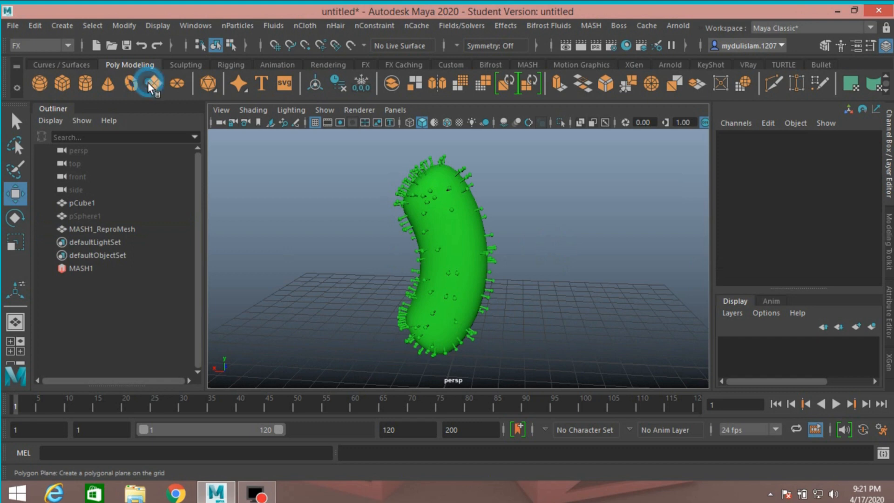
Add a polygon plane beneath the capsule as the ground
click(153, 84)
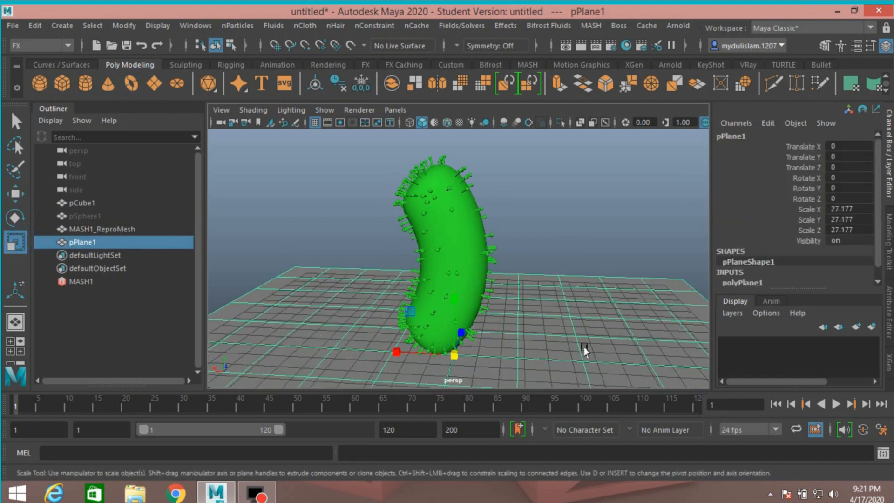
drag(584, 350, 519, 304)
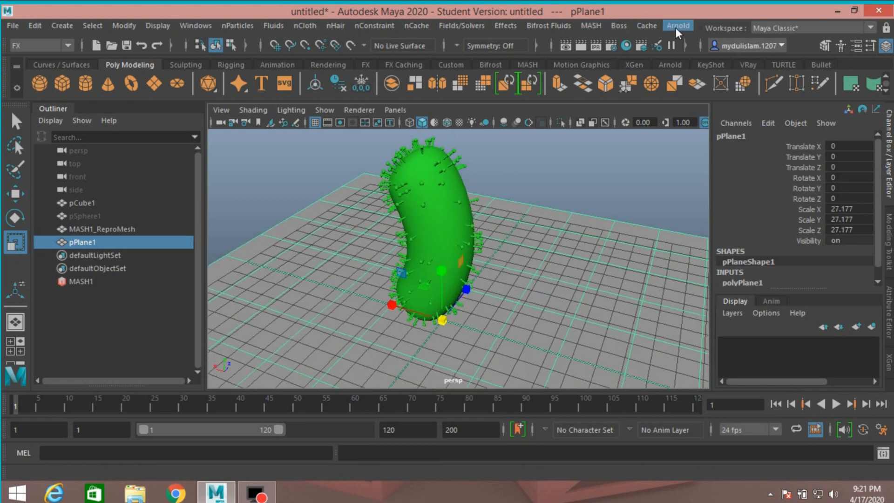
Add an Arnold Skydome Light from the Arnold Lights menu
click(678, 25)
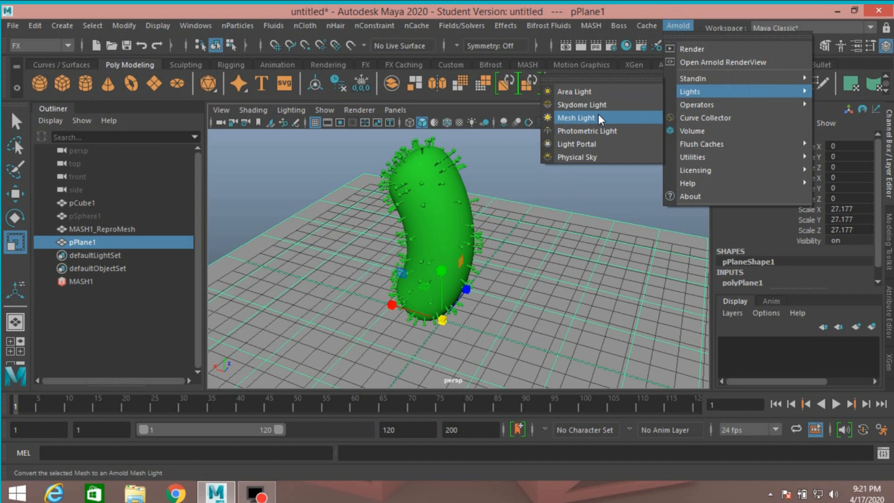
click(581, 104)
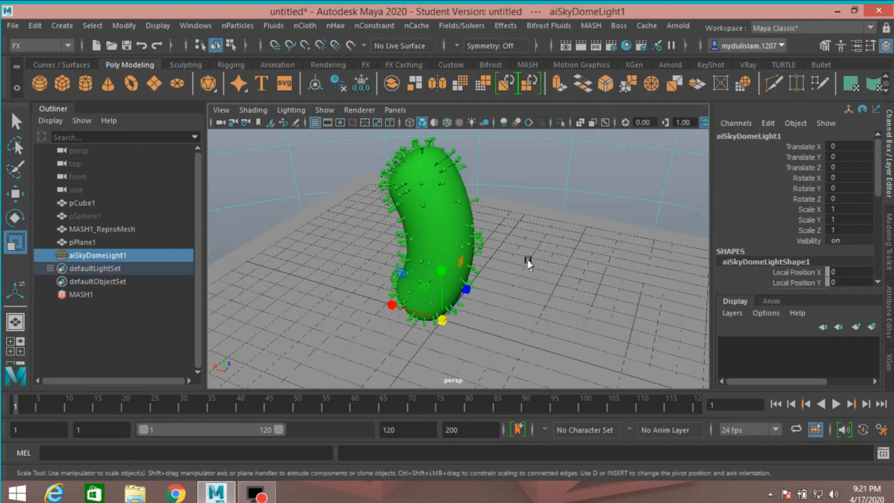